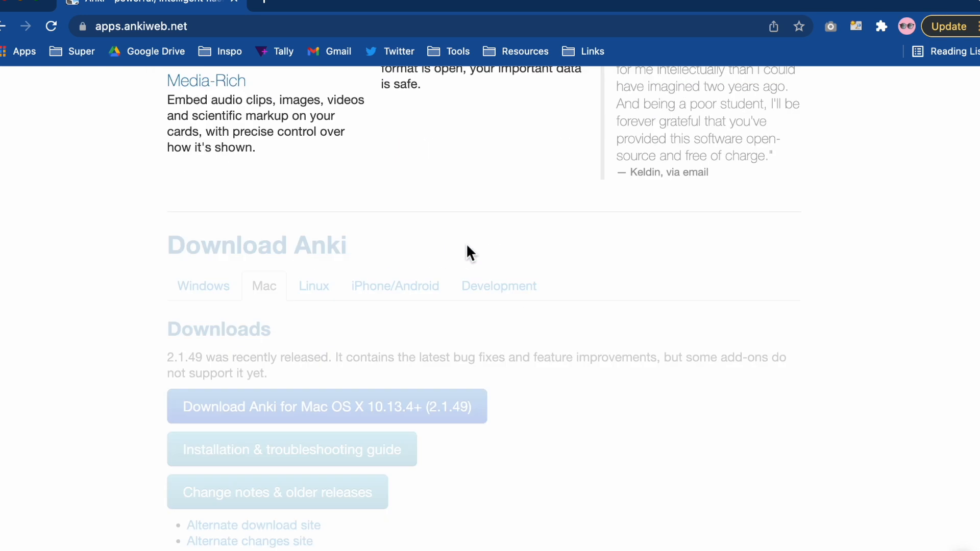
Download Anki 2.1.49 for Mac OS X 10.13.4+ from the AnkiWeb download page.
scroll(down, 3)
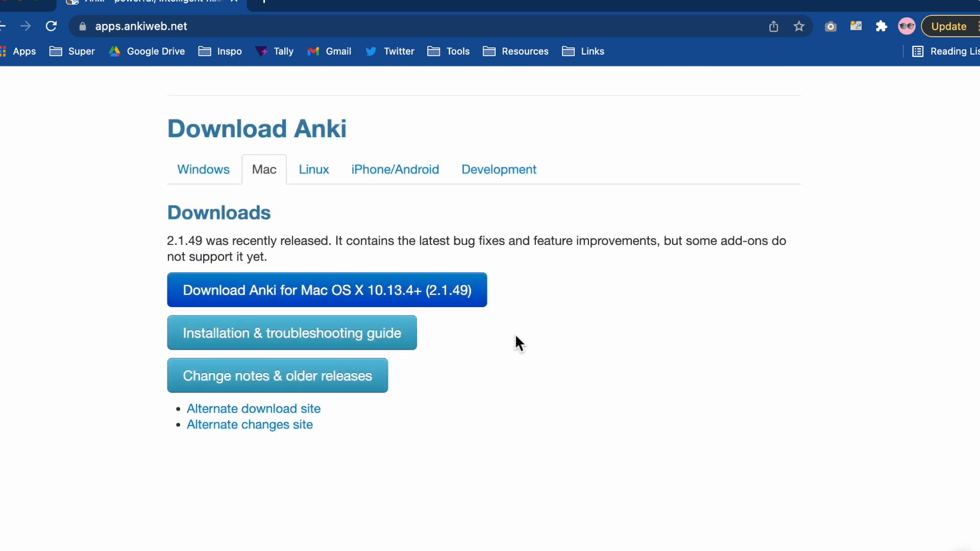
click(293, 295)
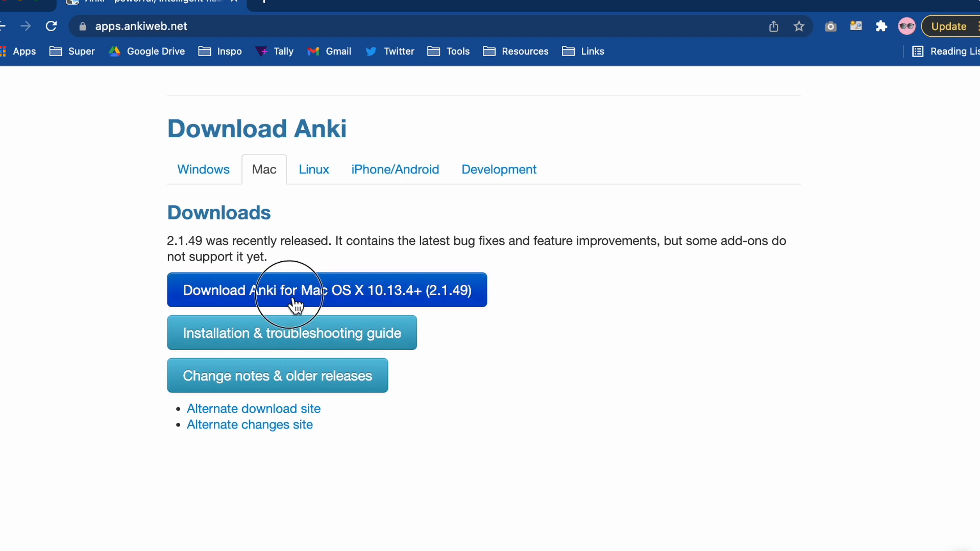
click(296, 299)
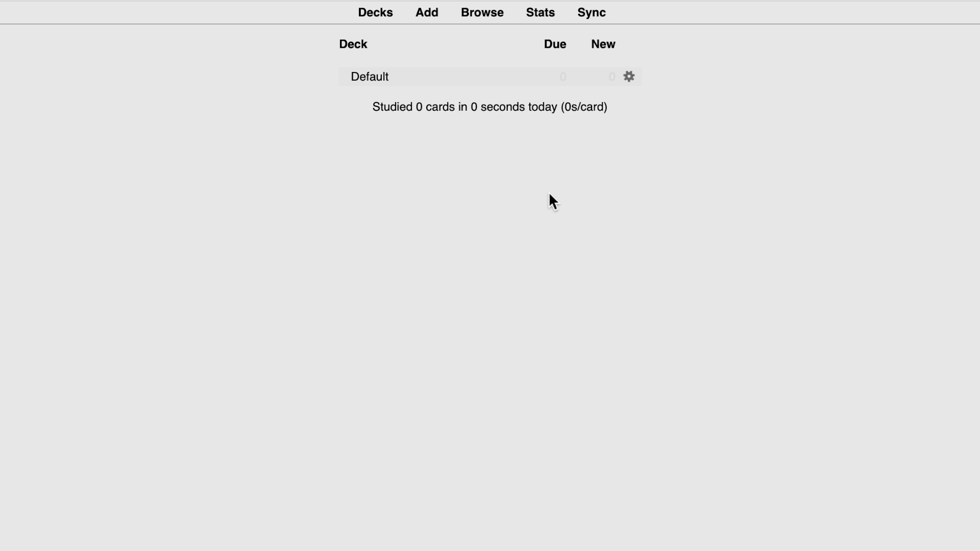
mouse_move(342, 104)
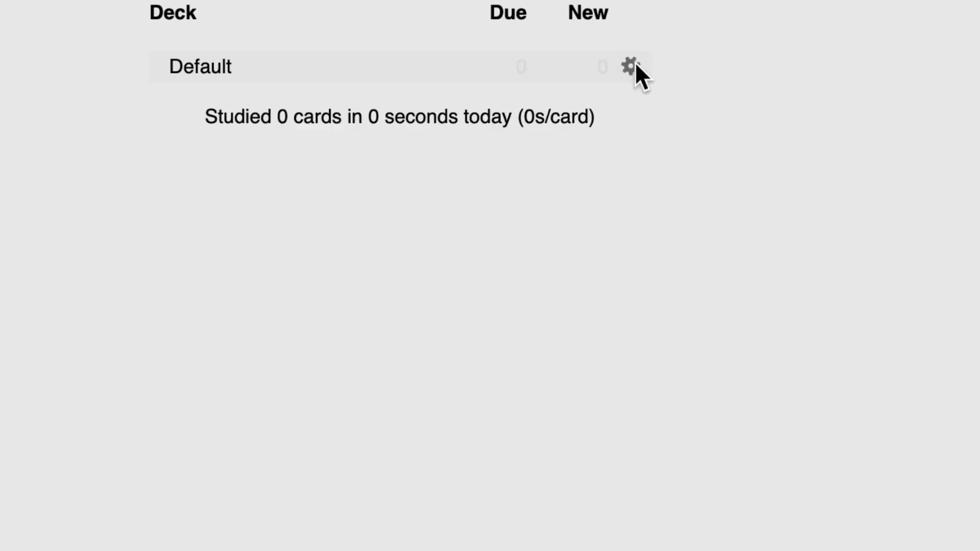
Rename the Default deck to ENT and add a Clinical exams deck.
click(628, 66)
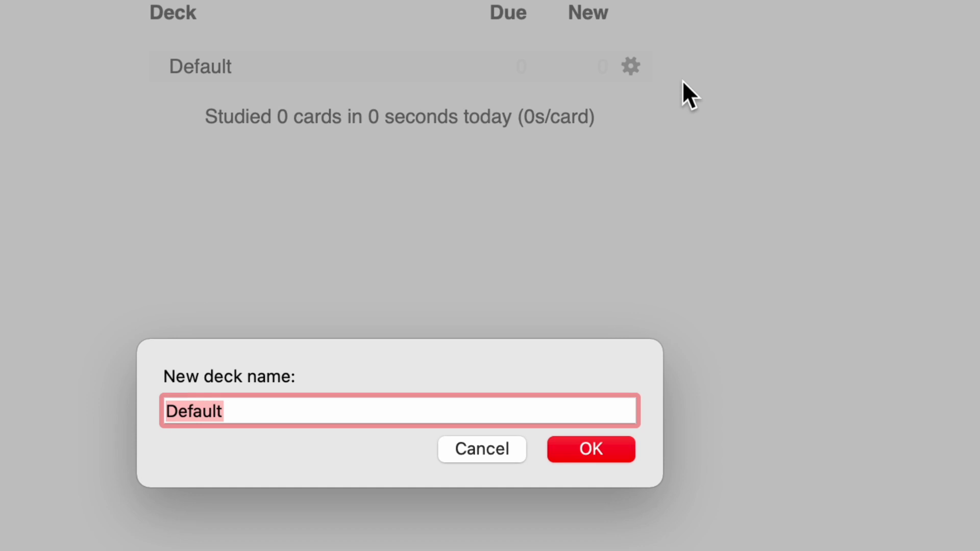
text(E)
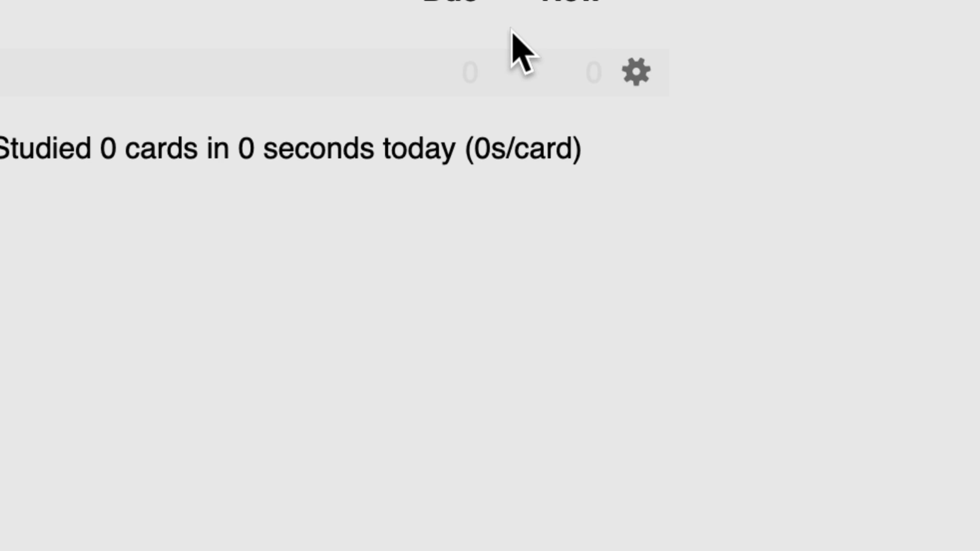
mouse_move(402, 100)
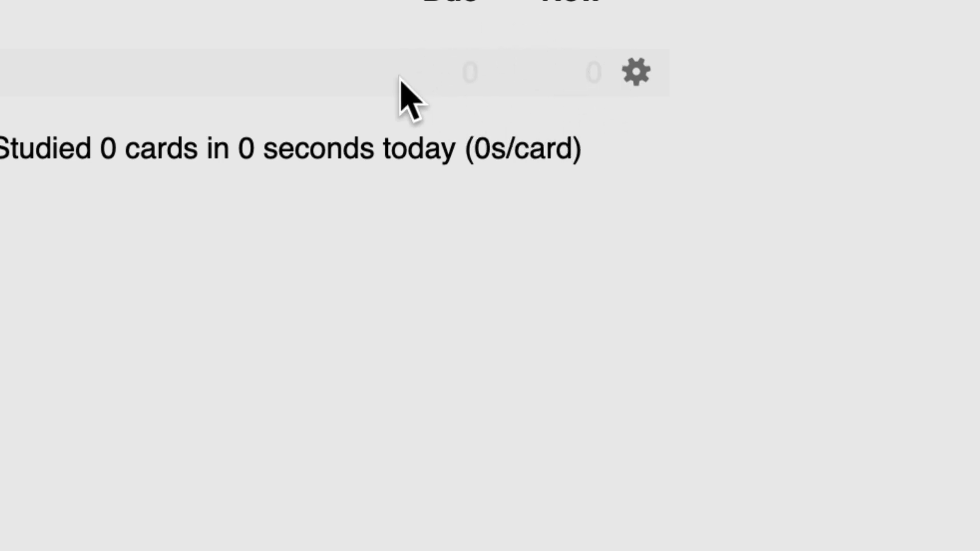
click(490, 536)
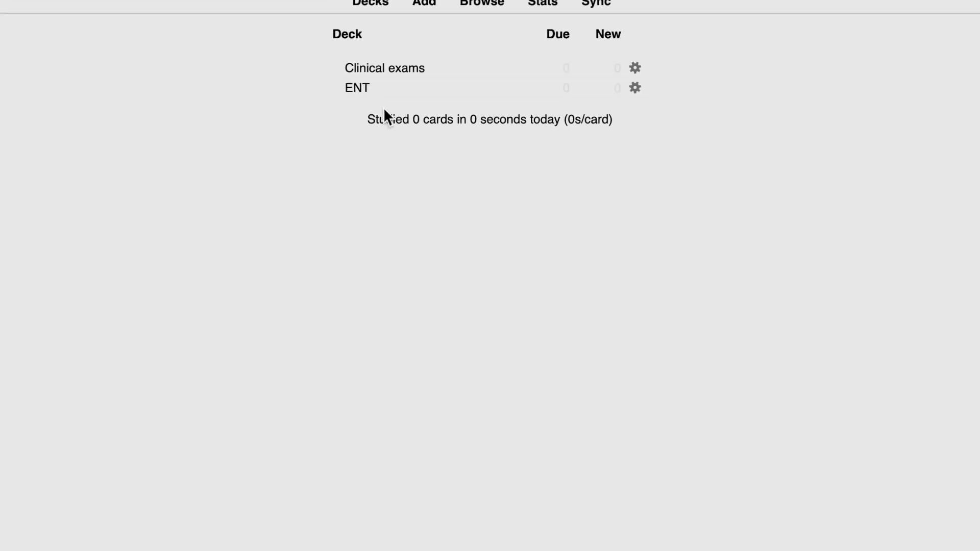
click(420, 3)
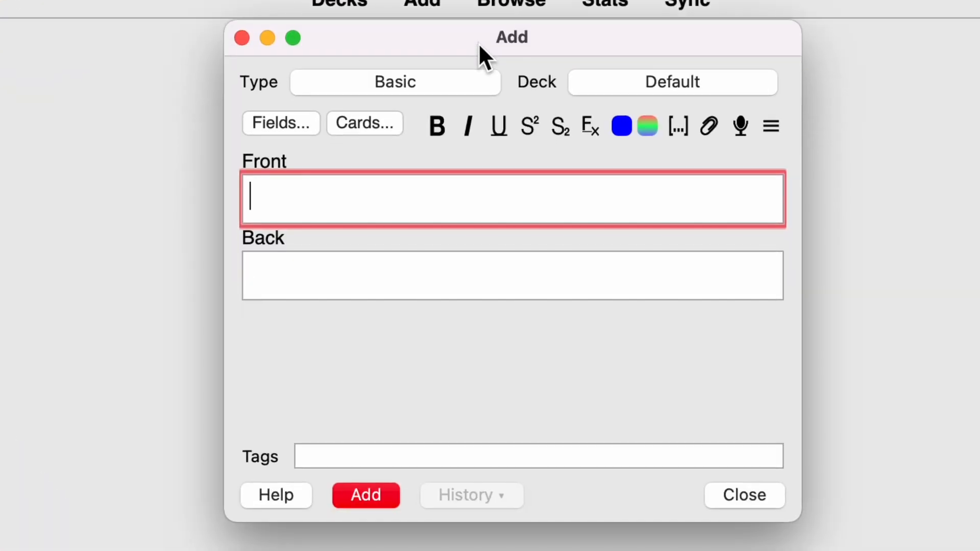
mouse_move(771, 127)
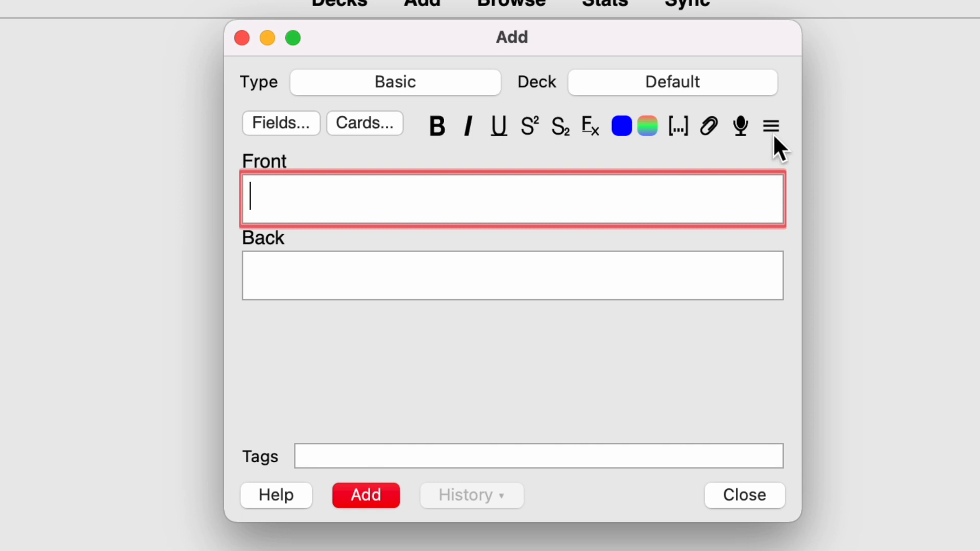
mouse_move(279, 207)
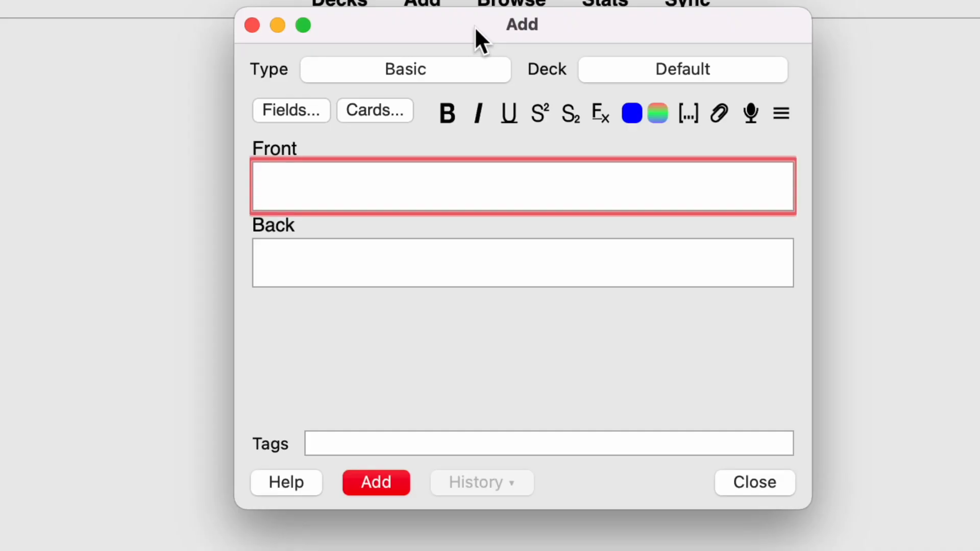
Add a card 'What does JVP…' answered 'Jugular venous pressure', then close the Add window.
text(What does JVP stand for?)
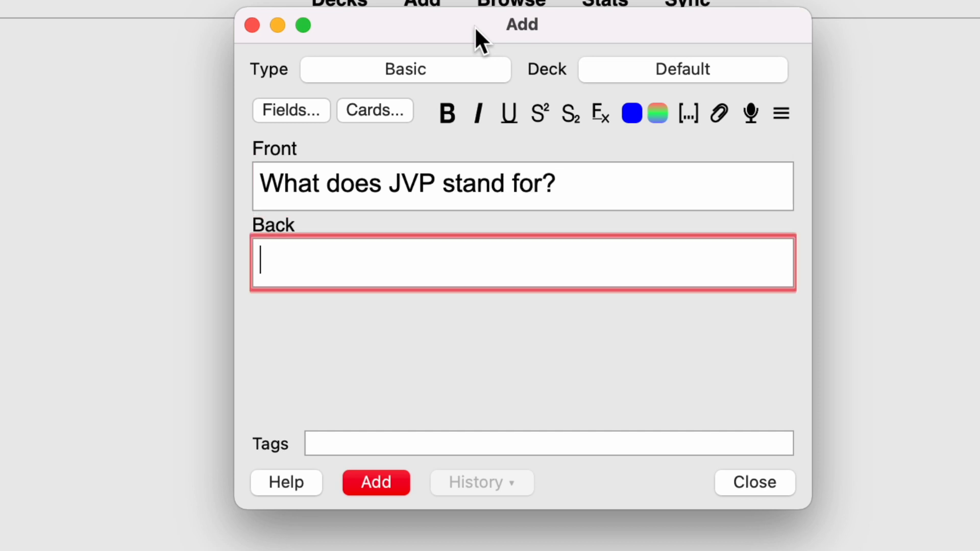
text(Jugu)
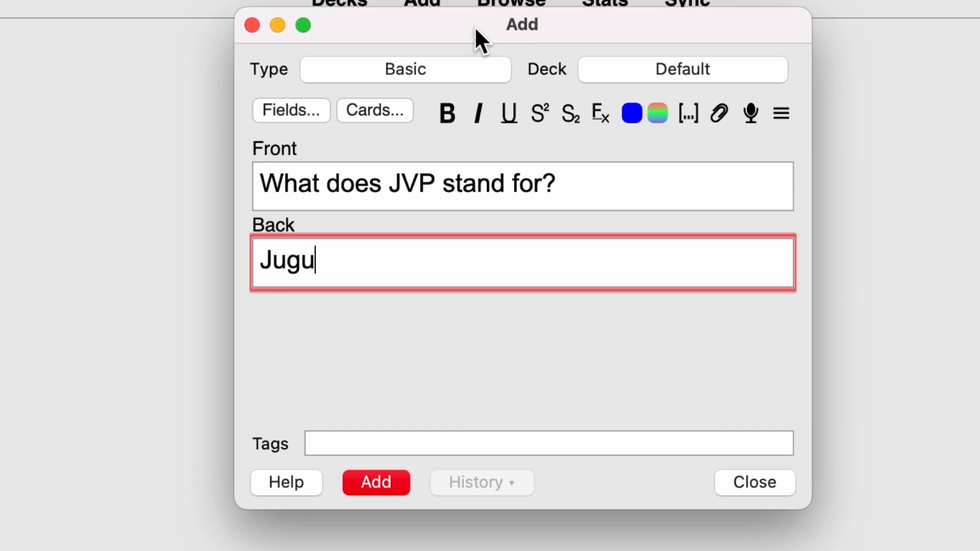
text(lar venous pressure)
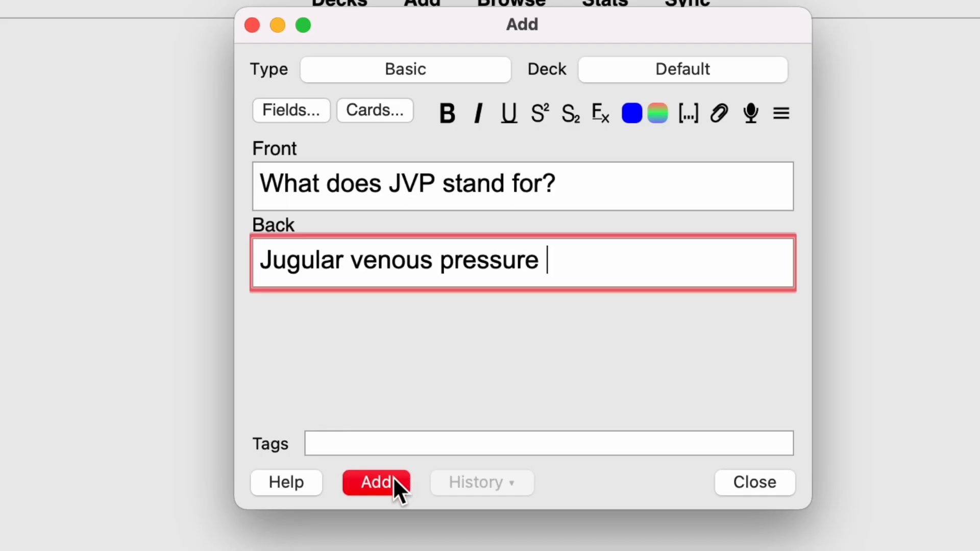
click(376, 482)
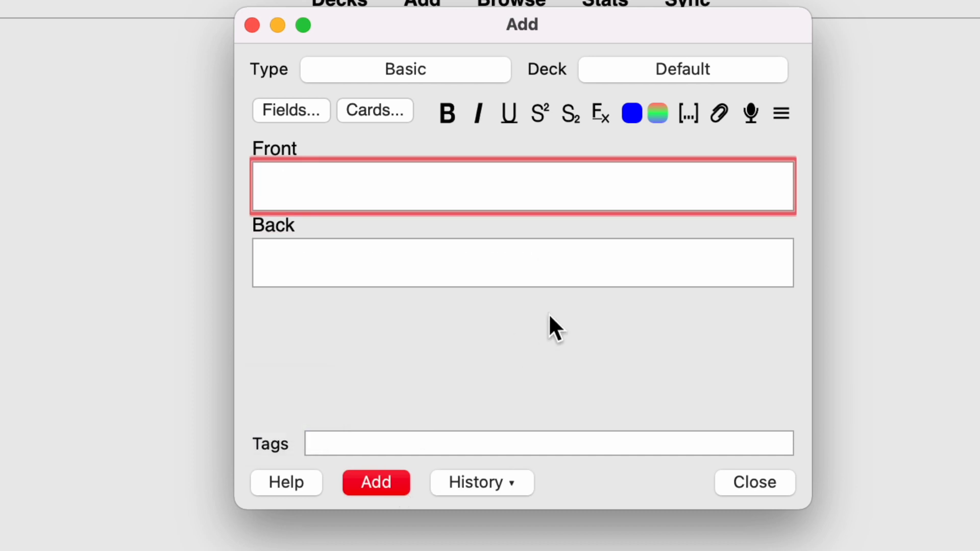
mouse_move(282, 69)
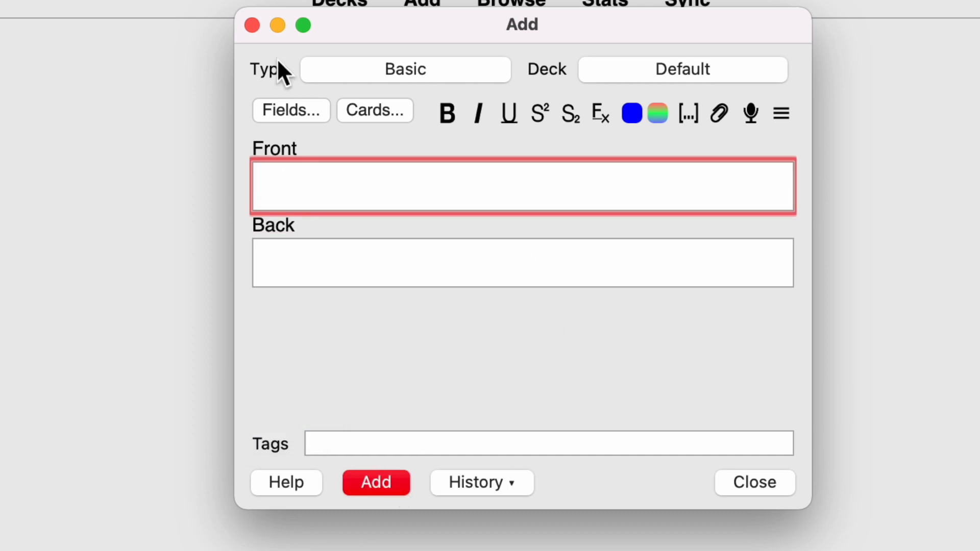
click(756, 483)
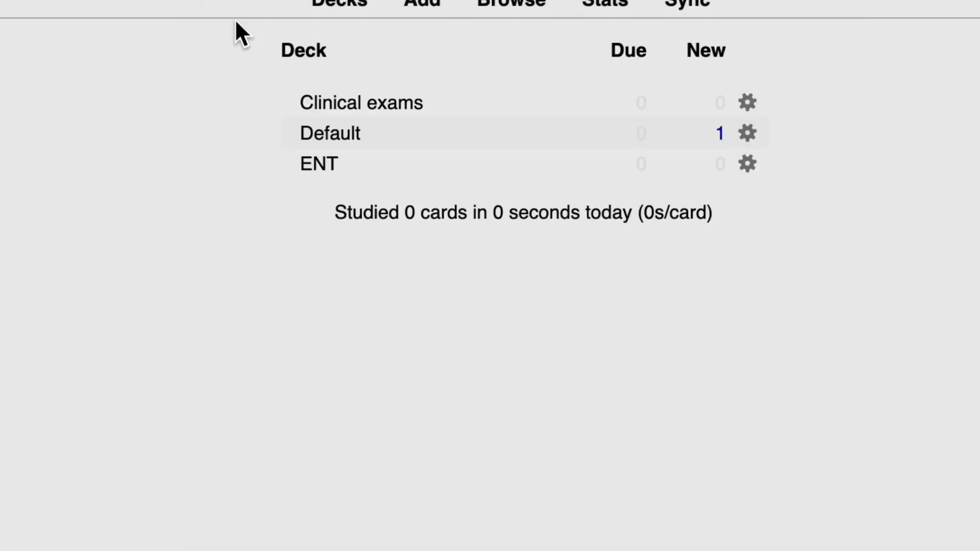
mouse_move(681, 138)
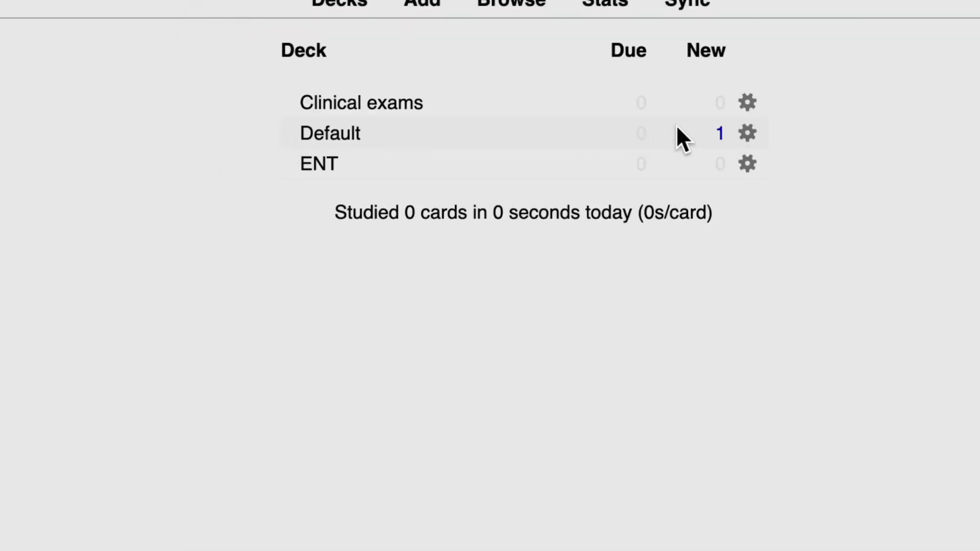
Reopen the Add window with blank Front and Back fields.
click(419, 2)
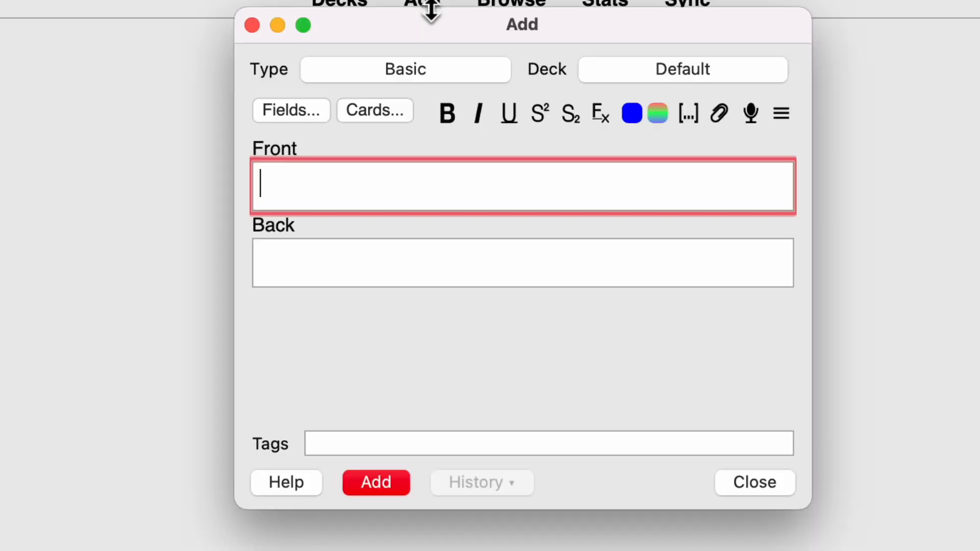
mouse_move(461, 66)
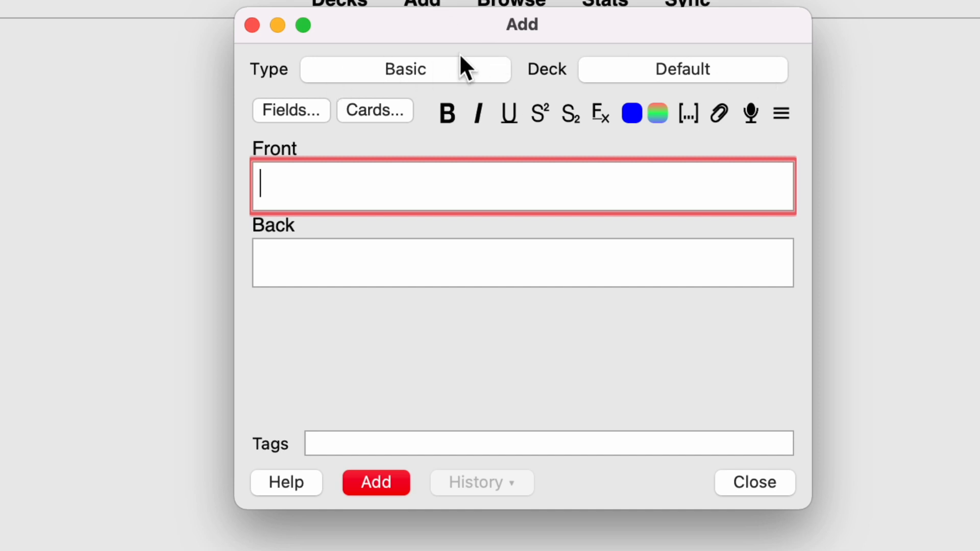
mouse_move(583, 94)
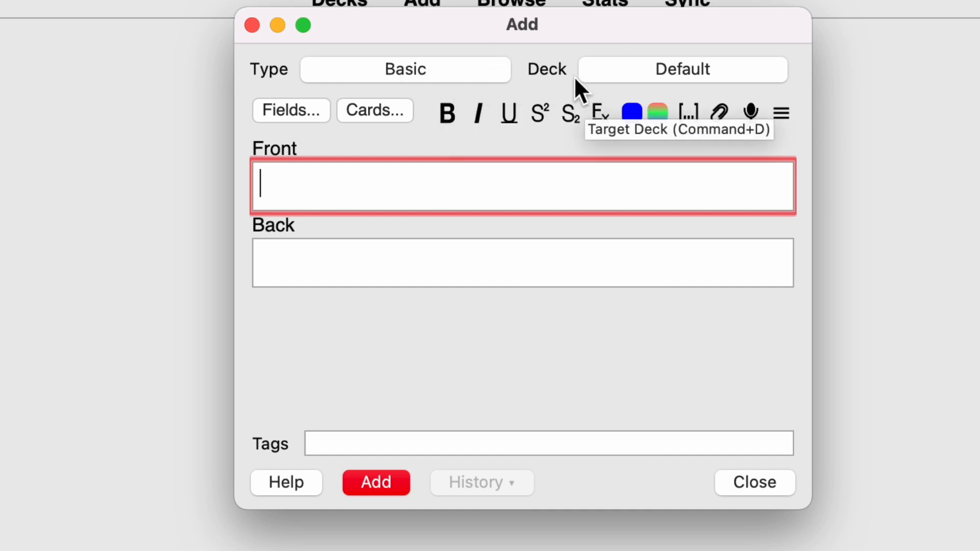
mouse_move(663, 91)
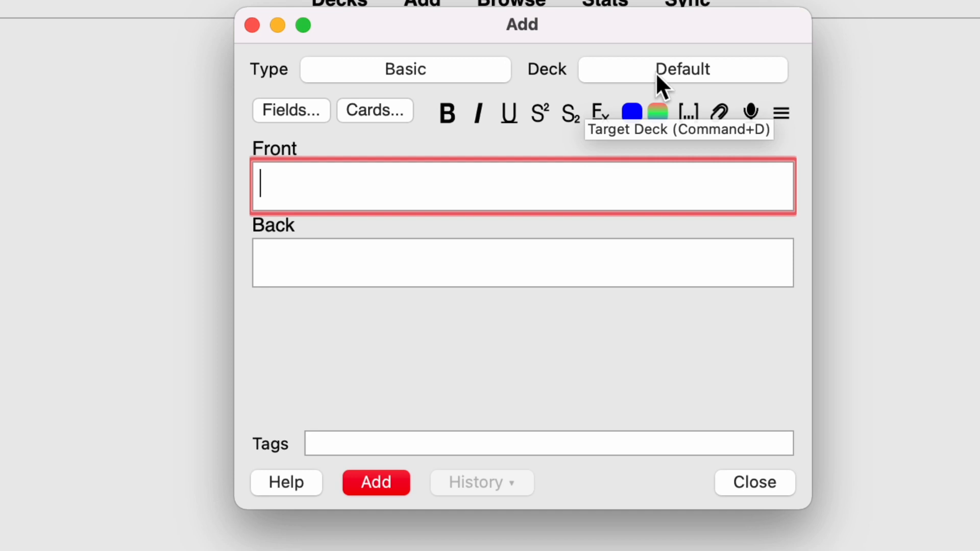
mouse_move(834, 60)
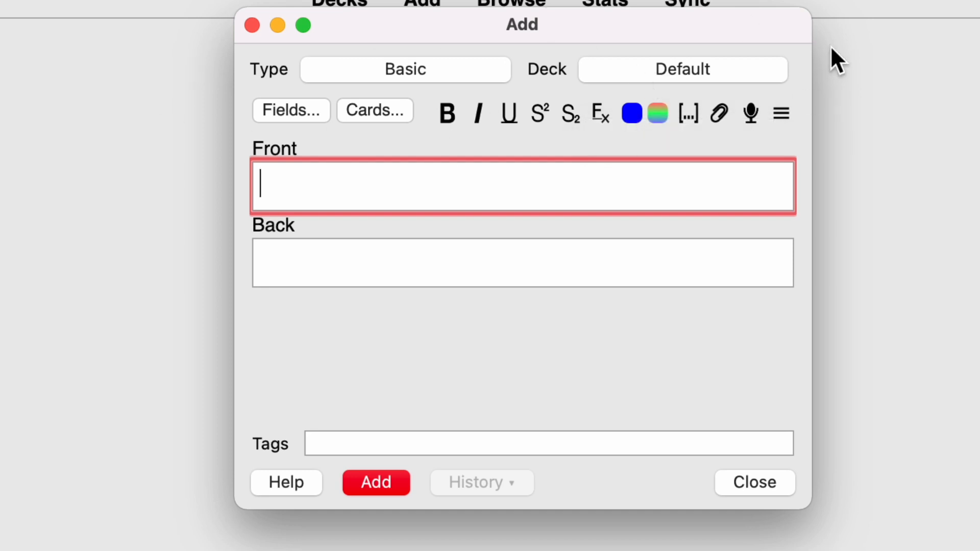
mouse_move(657, 82)
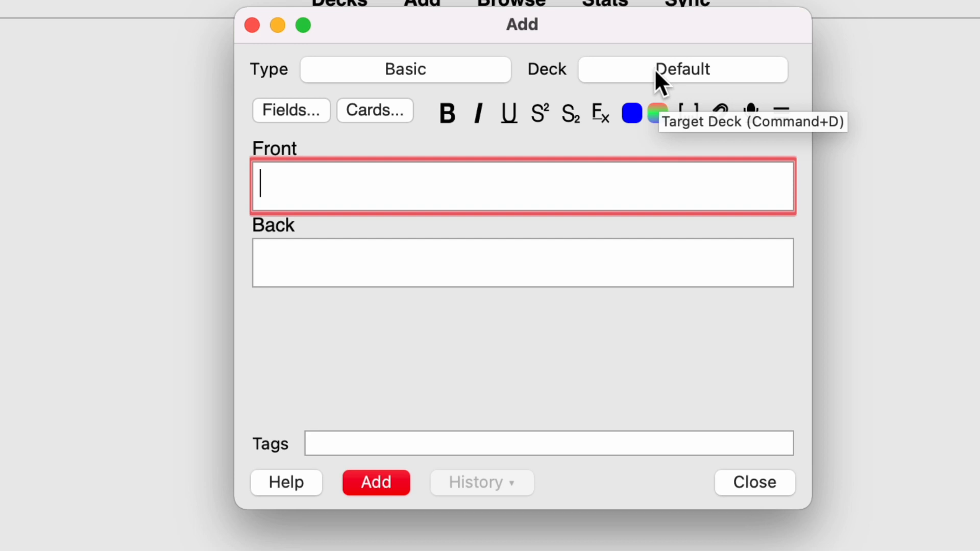
Add a Clinical exams card on raised JVP answered 'Venous hypertension' and close the Add window.
click(682, 70)
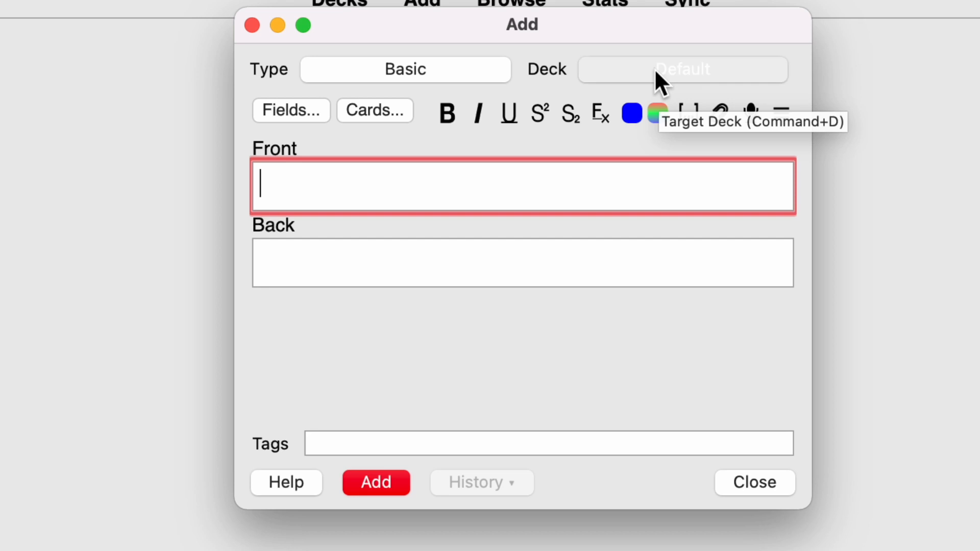
click(682, 70)
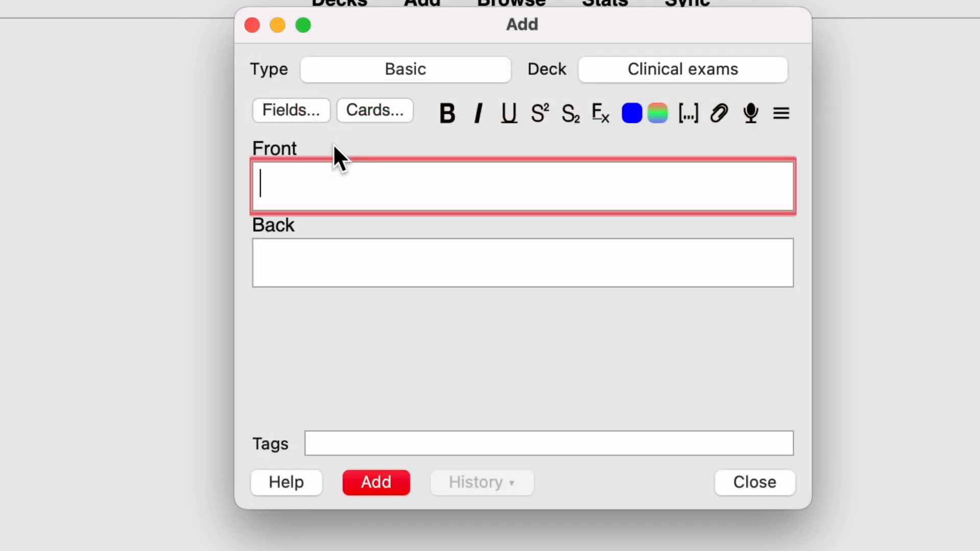
mouse_move(351, 193)
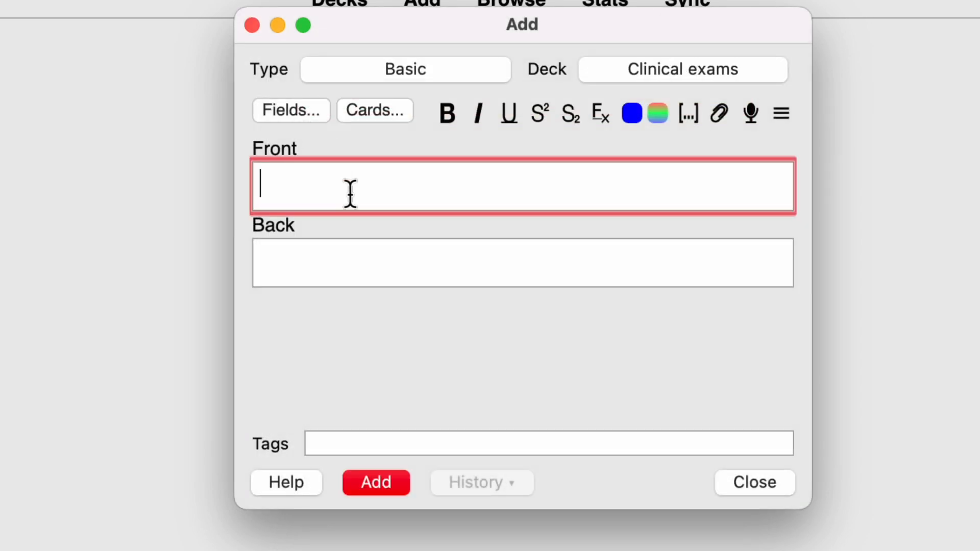
mouse_move(363, 249)
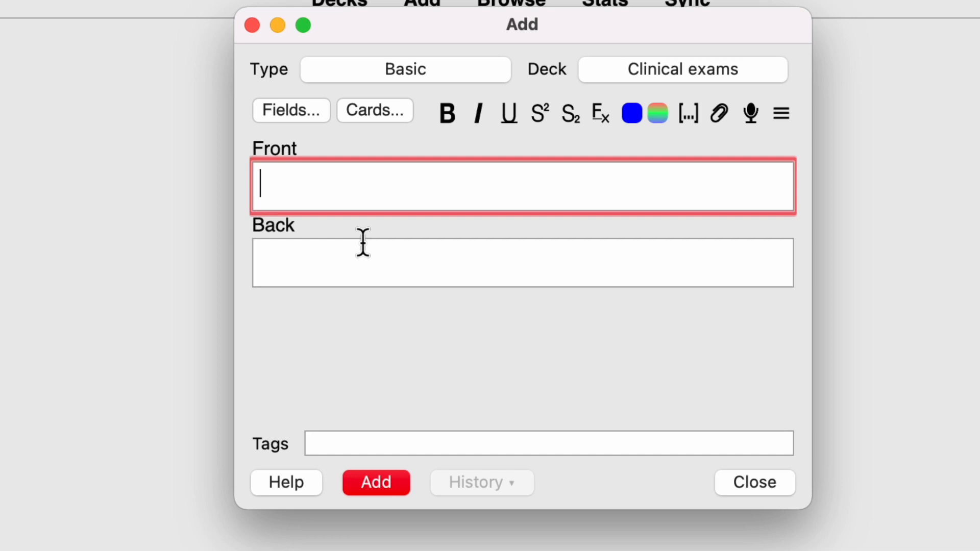
text(What does a raised JVP indicate?)
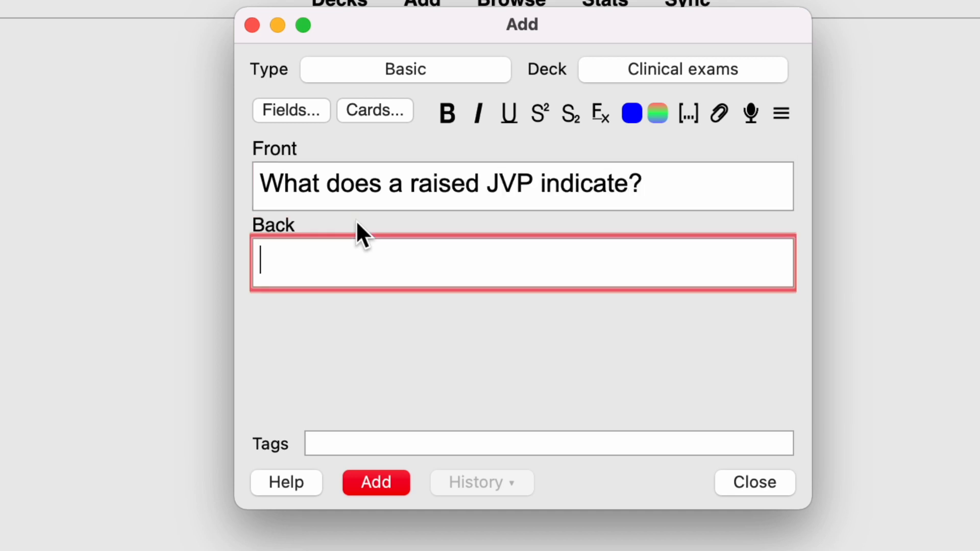
text(Venous h)
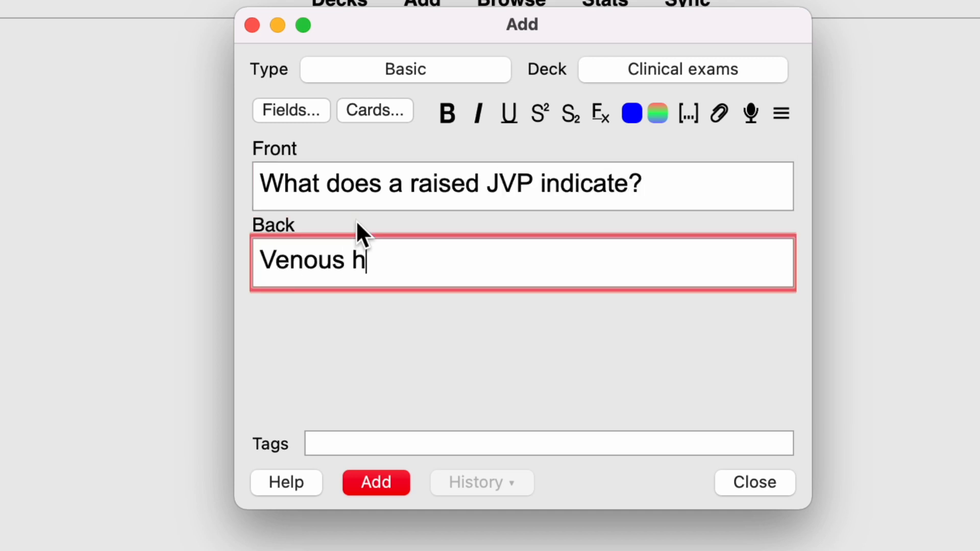
text(ypertension)
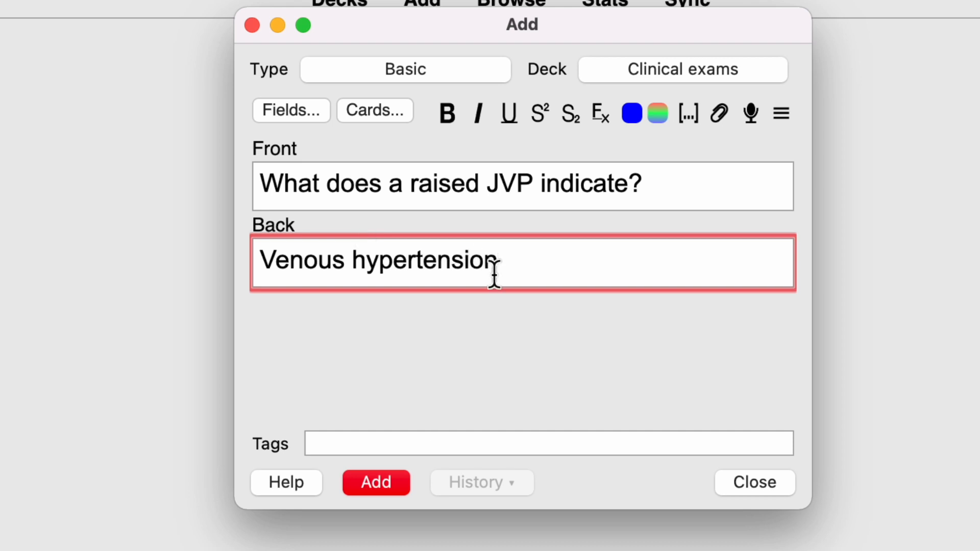
mouse_move(459, 324)
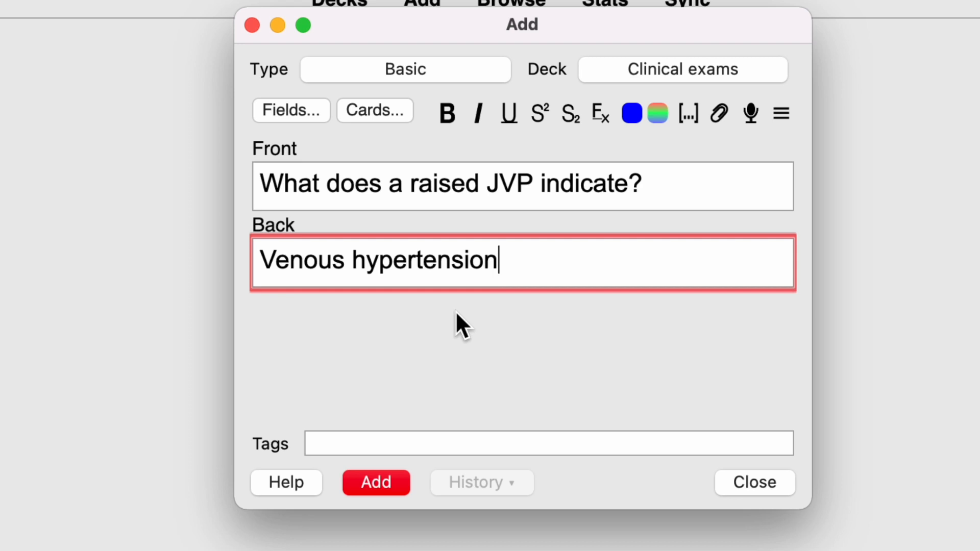
click(376, 482)
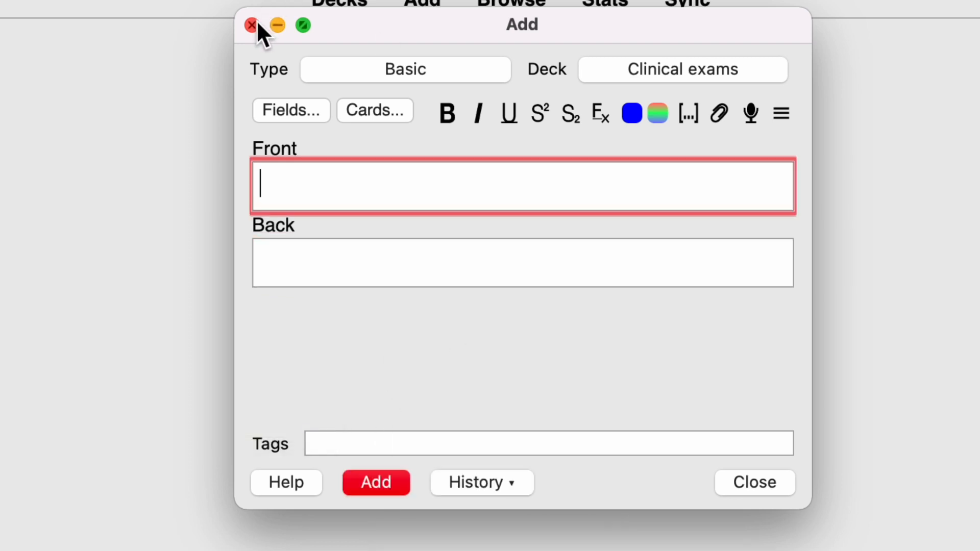
click(252, 26)
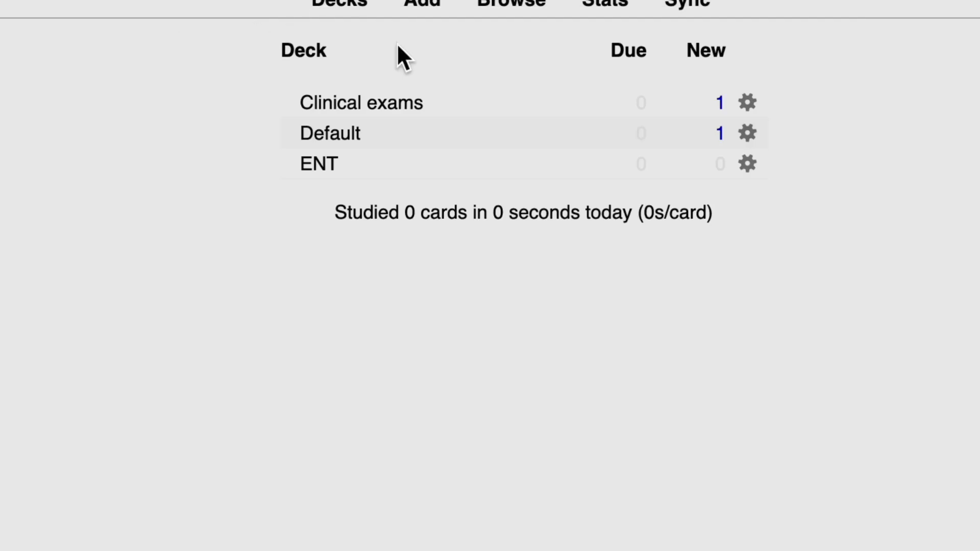
click(513, 1)
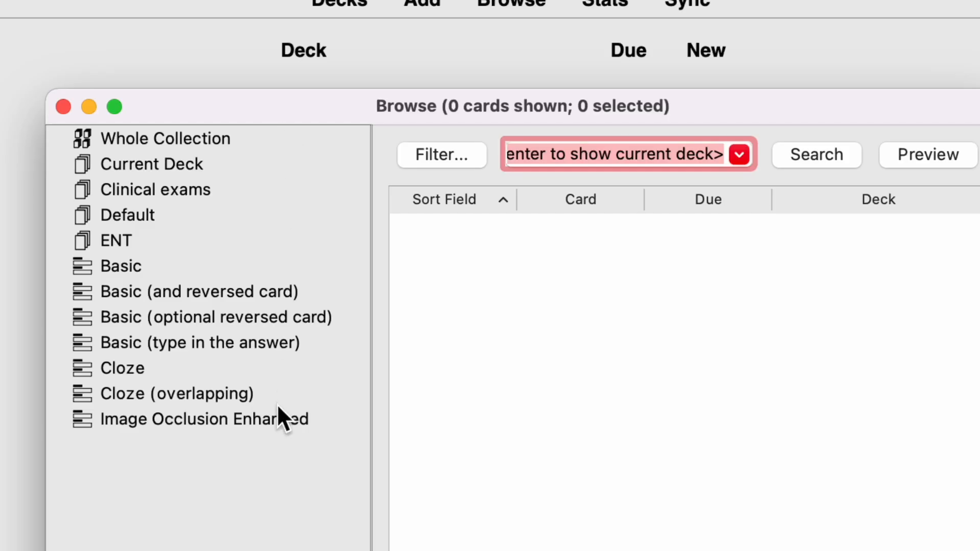
mouse_move(314, 379)
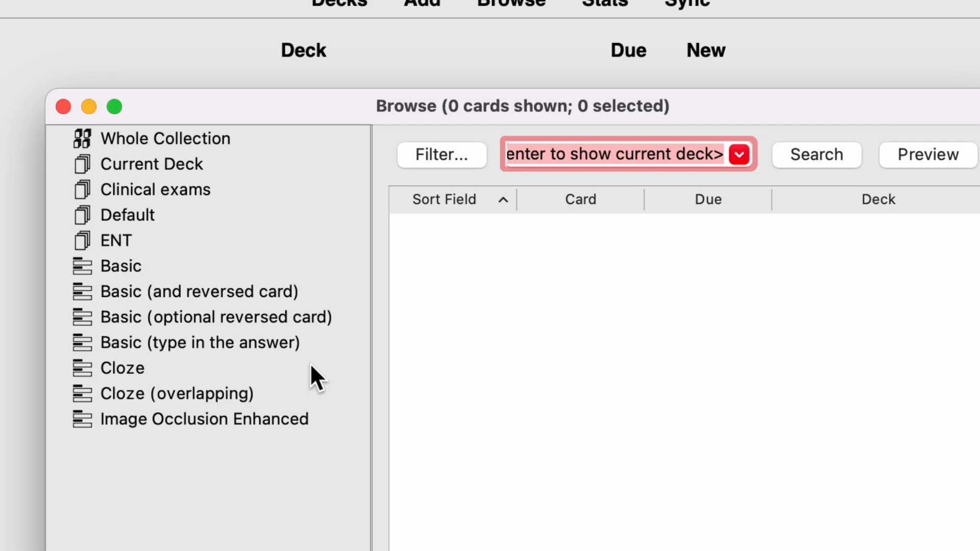
mouse_move(87, 164)
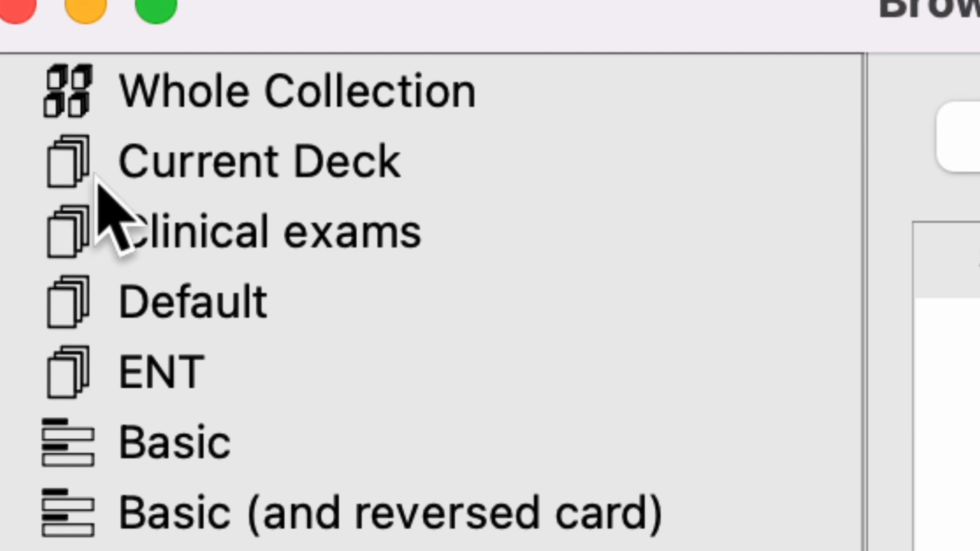
mouse_move(79, 177)
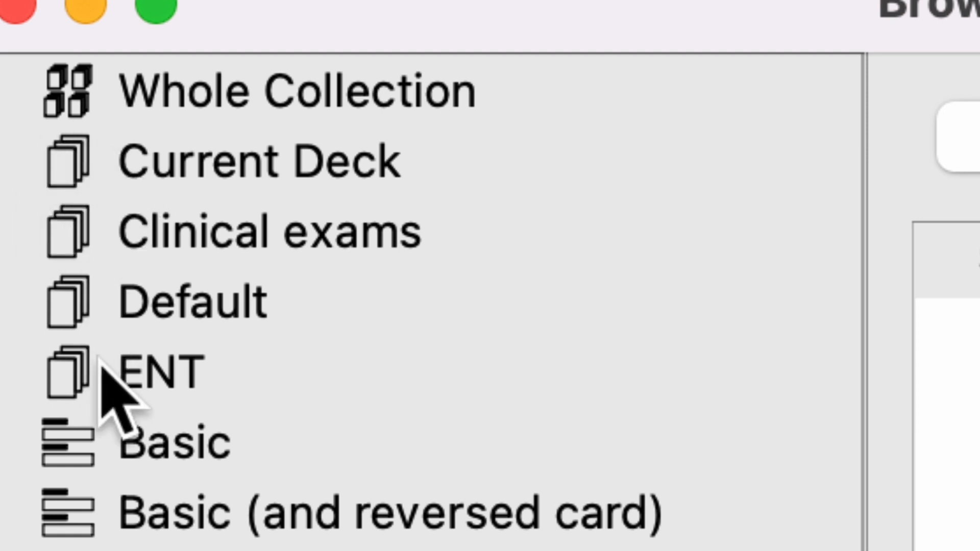
In the browser sidebar, view the Default, Clinical exams, then Default deck cards.
click(184, 302)
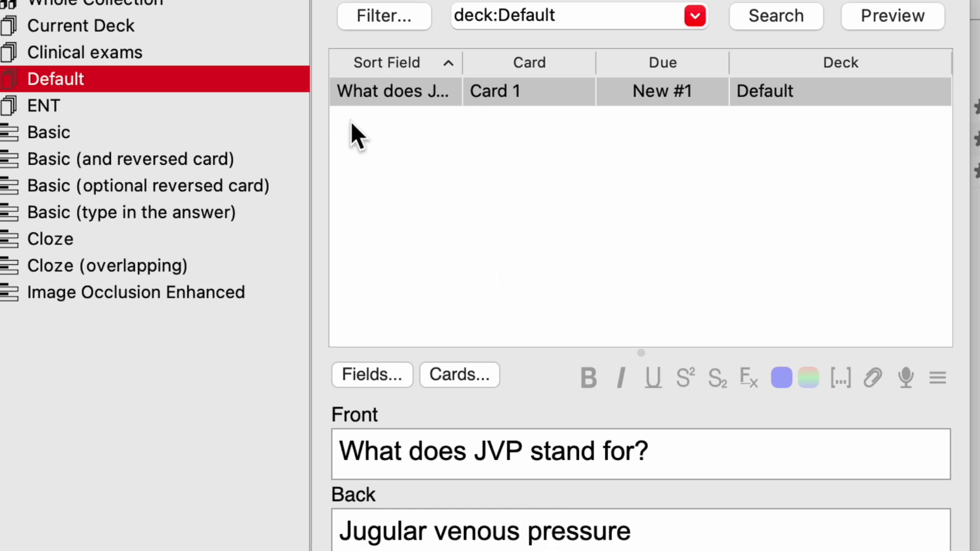
click(82, 51)
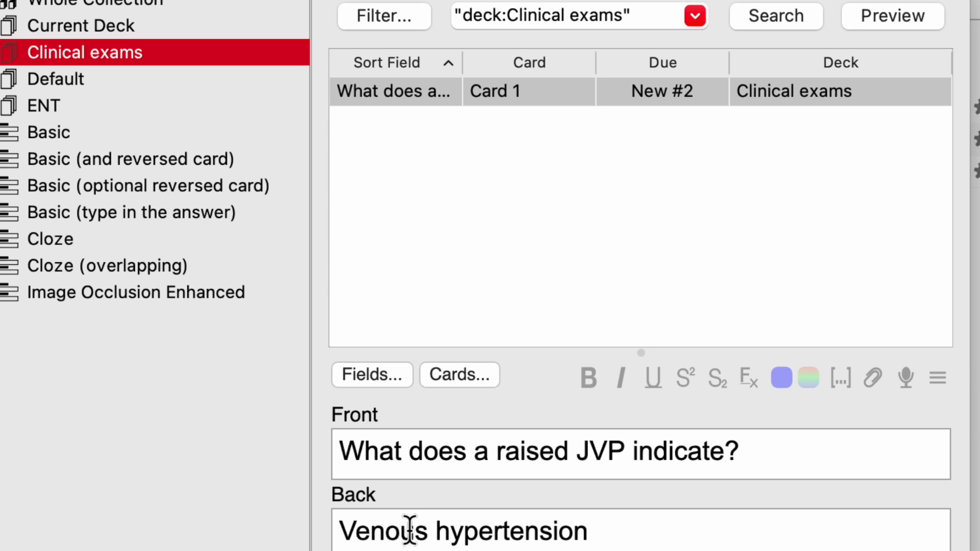
click(46, 79)
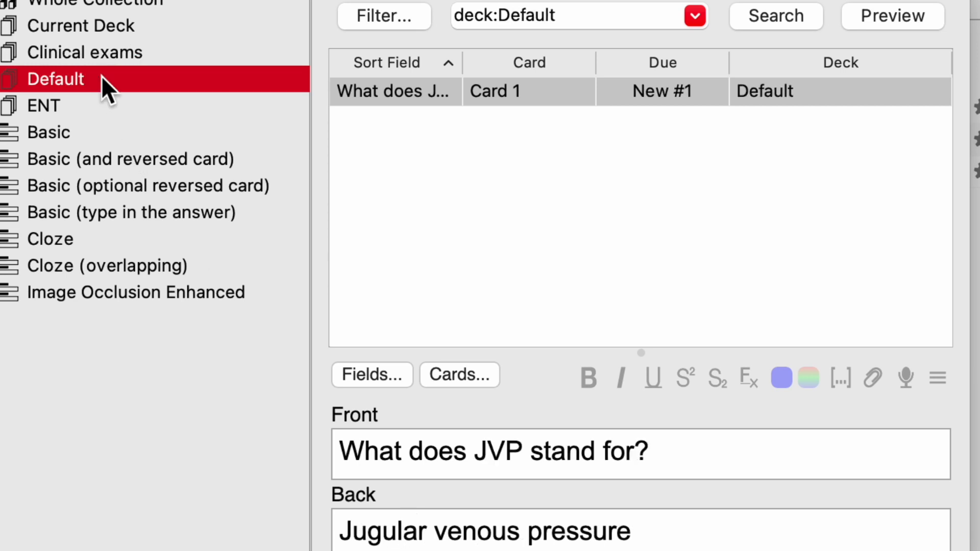
mouse_move(477, 127)
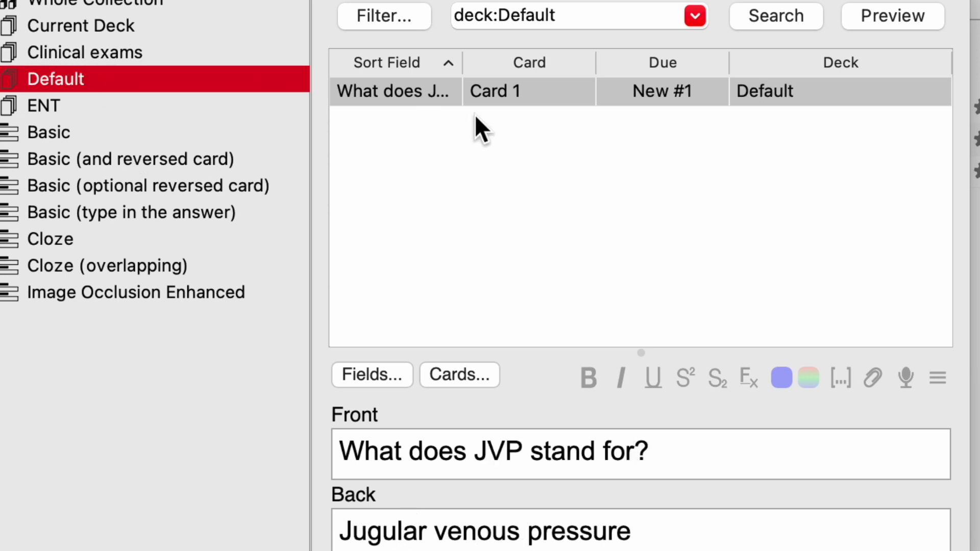
Change the JVP abbreviation card's deck to Clinical exams and select it there.
right_click(394, 92)
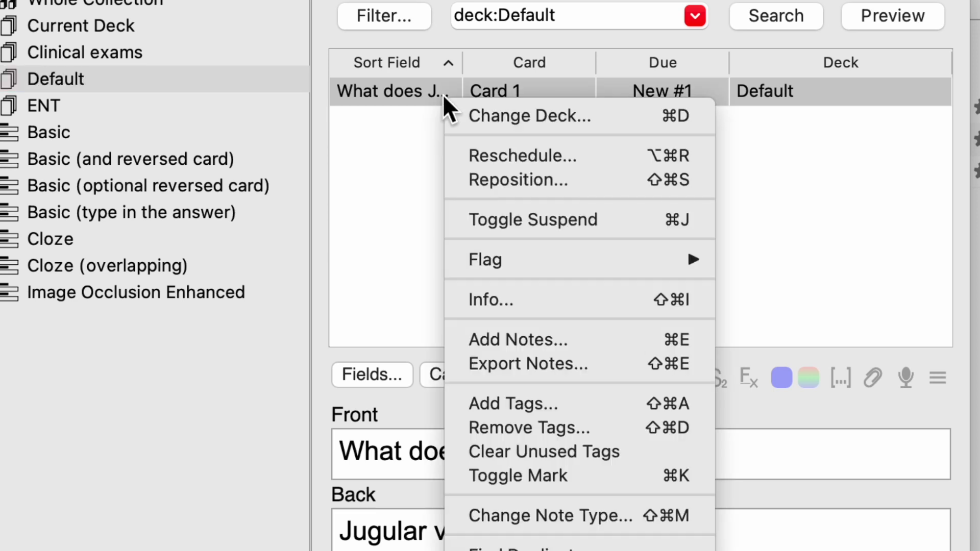
mouse_move(522, 123)
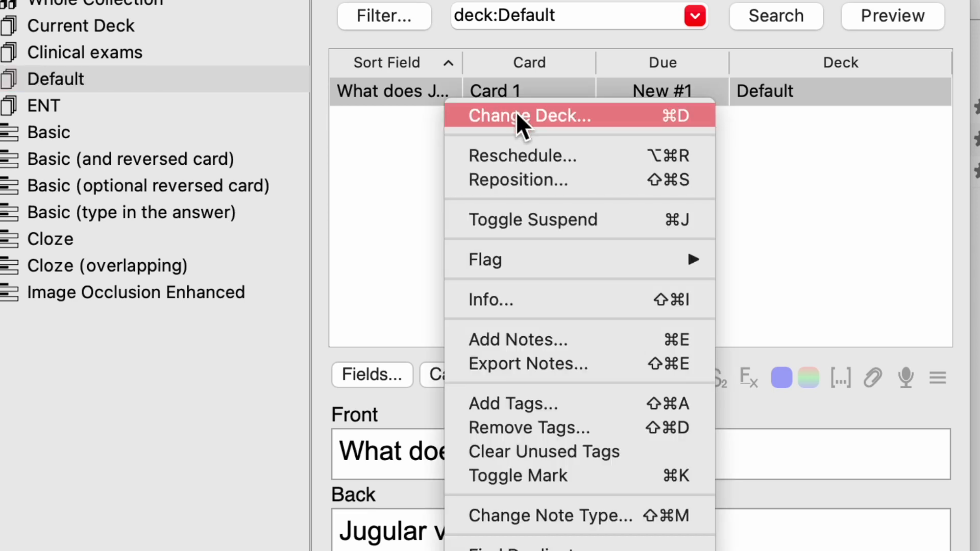
click(530, 116)
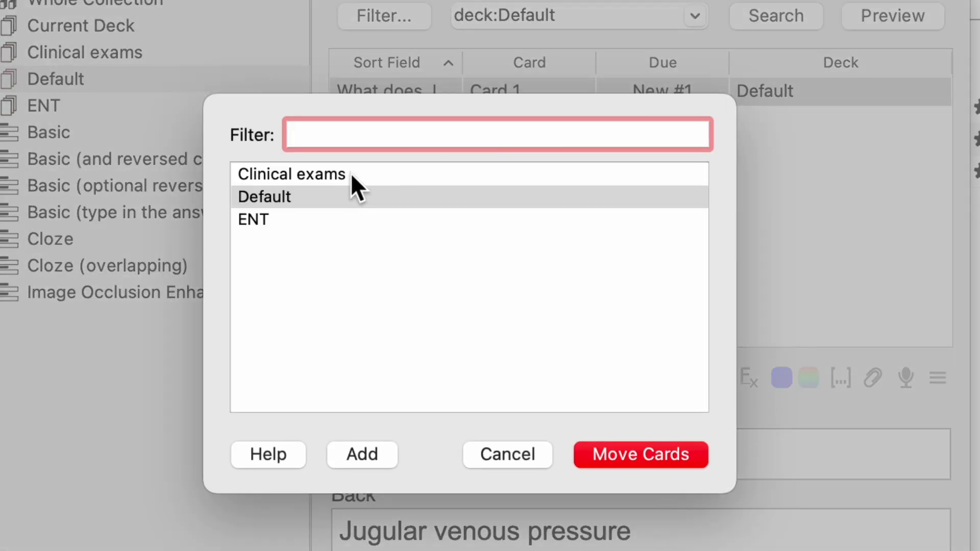
click(291, 174)
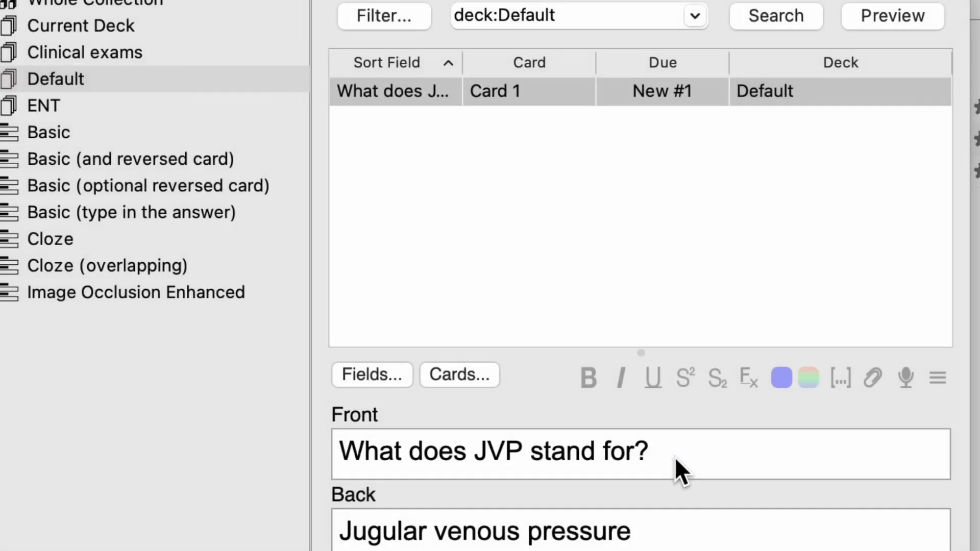
click(81, 52)
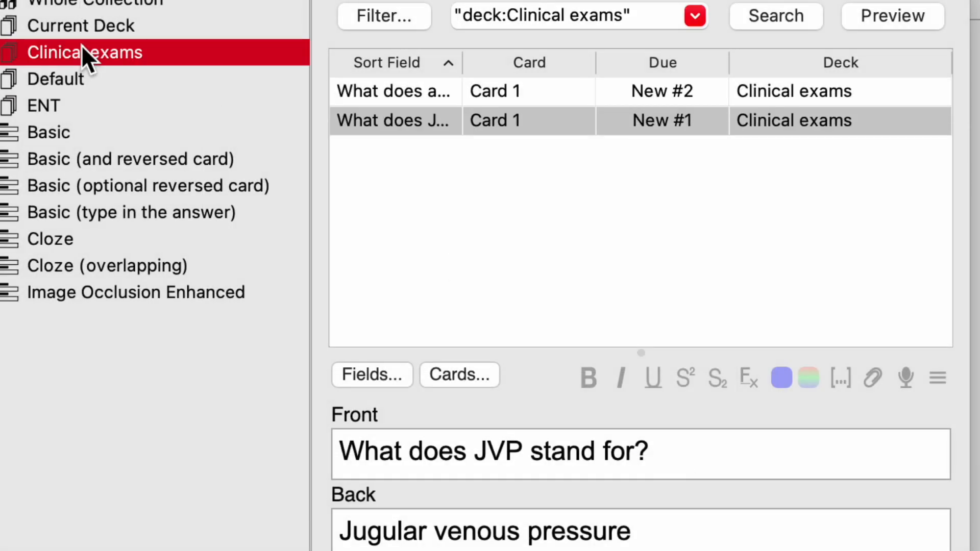
mouse_move(389, 125)
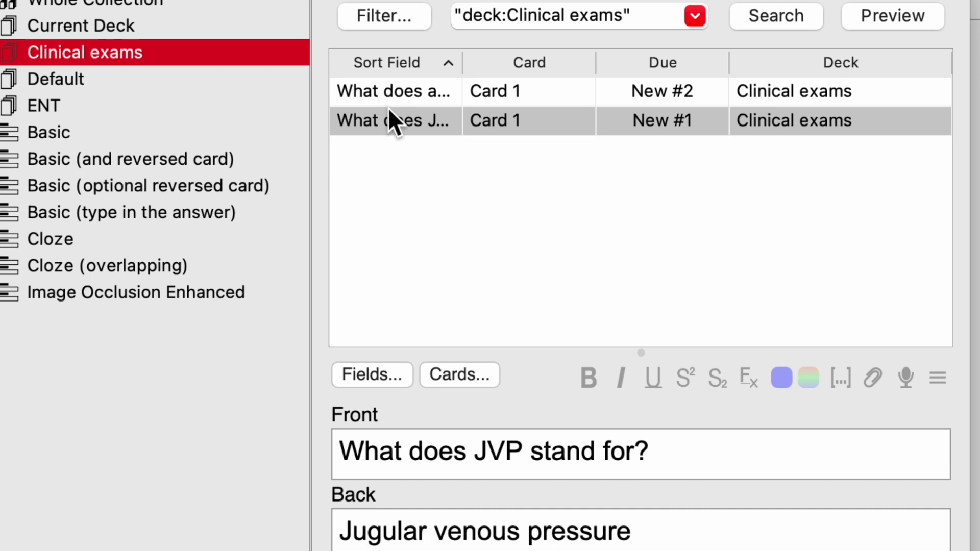
click(56, 79)
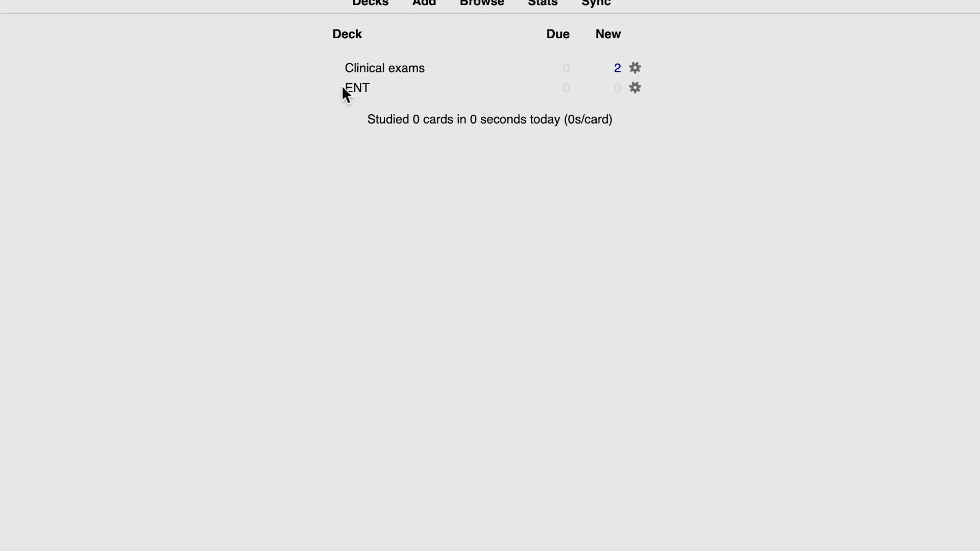
Open the Clinical exams deck overview showing 2 new cards.
click(383, 68)
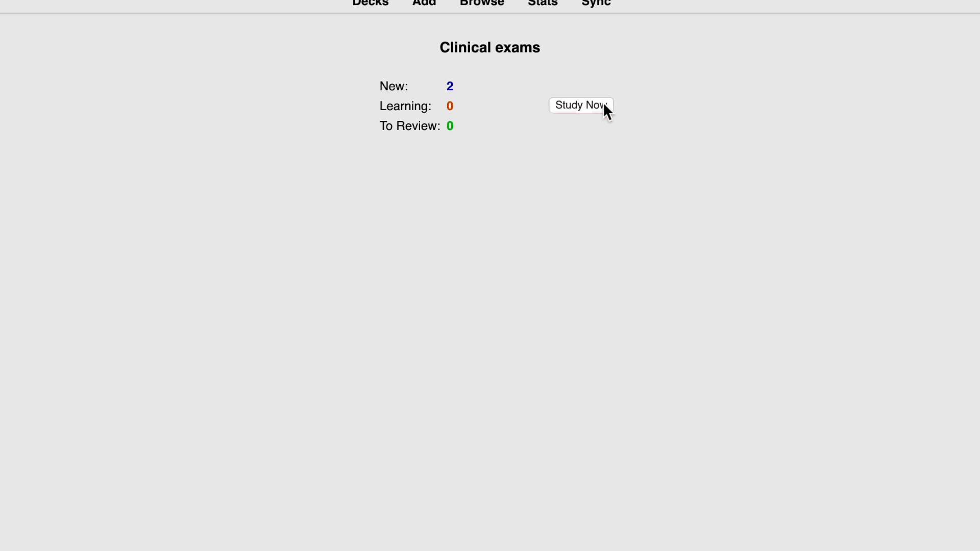
Begin a Study Now session on the Clinical exams deck.
click(581, 105)
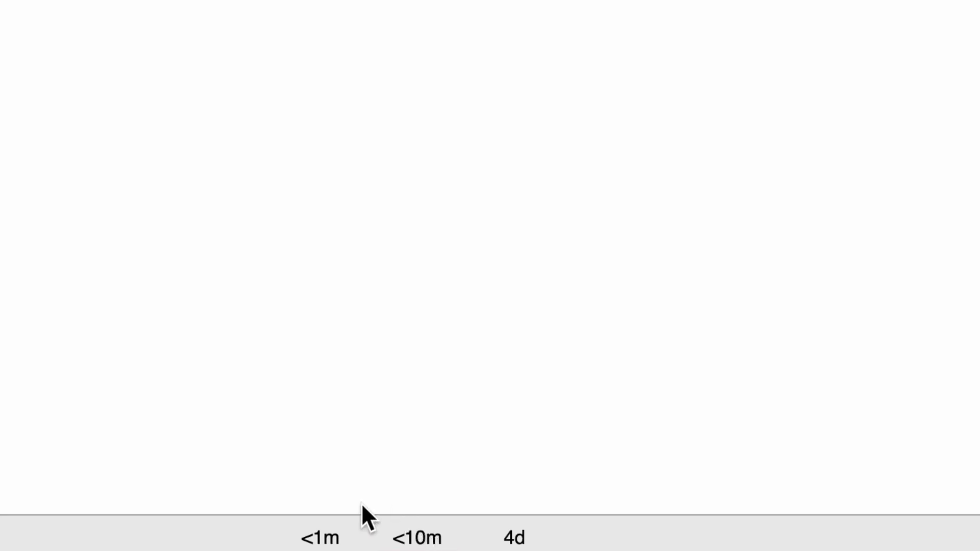
mouse_move(485, 313)
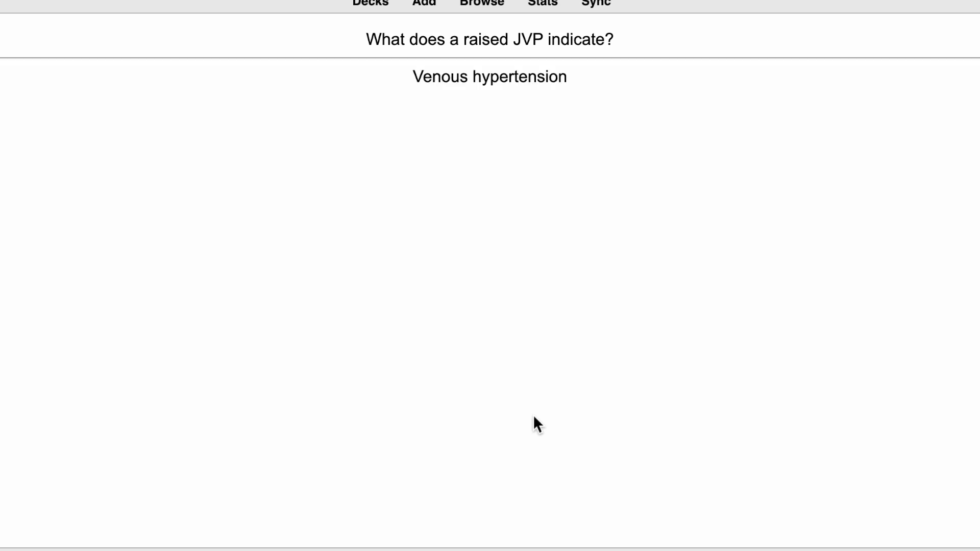
mouse_move(436, 470)
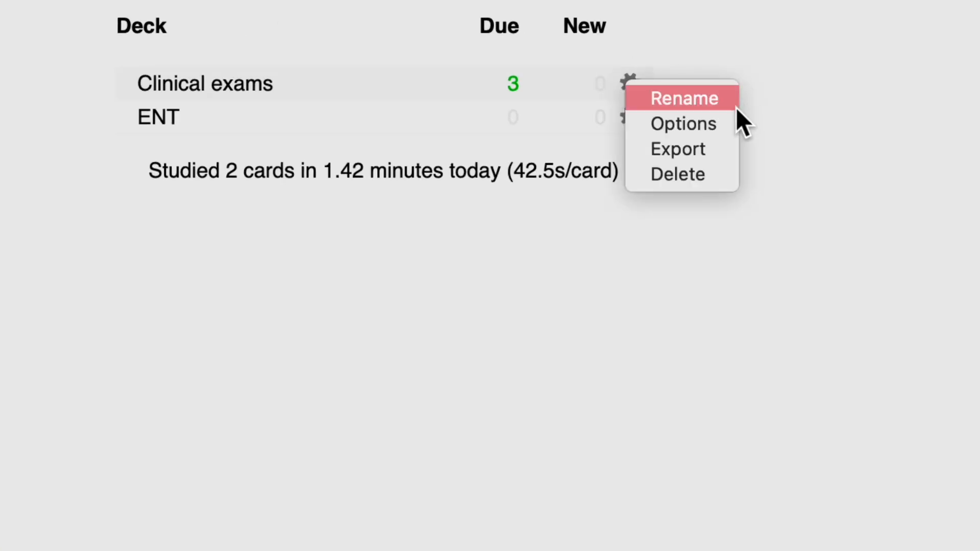
Set new-card steps to 10 1440 with random new-card order.
click(683, 123)
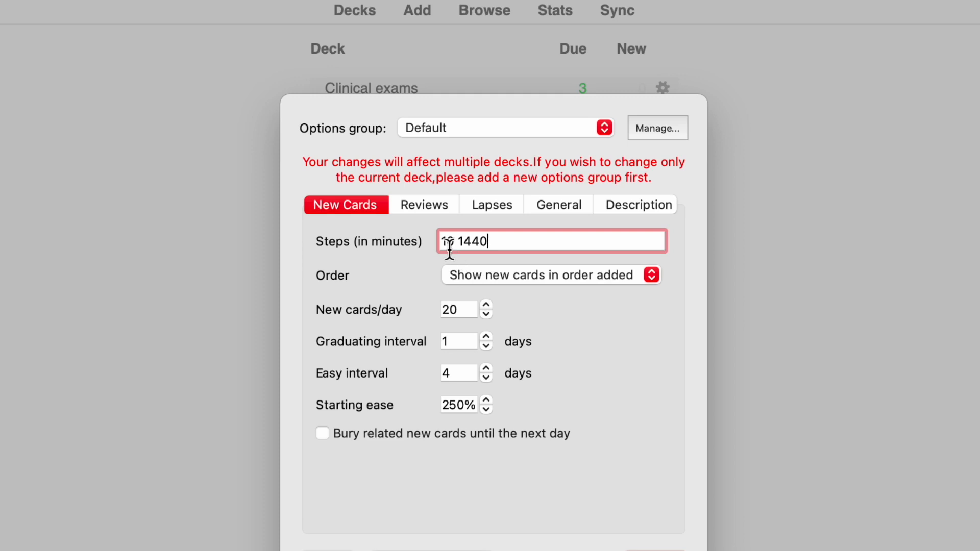
text(10)
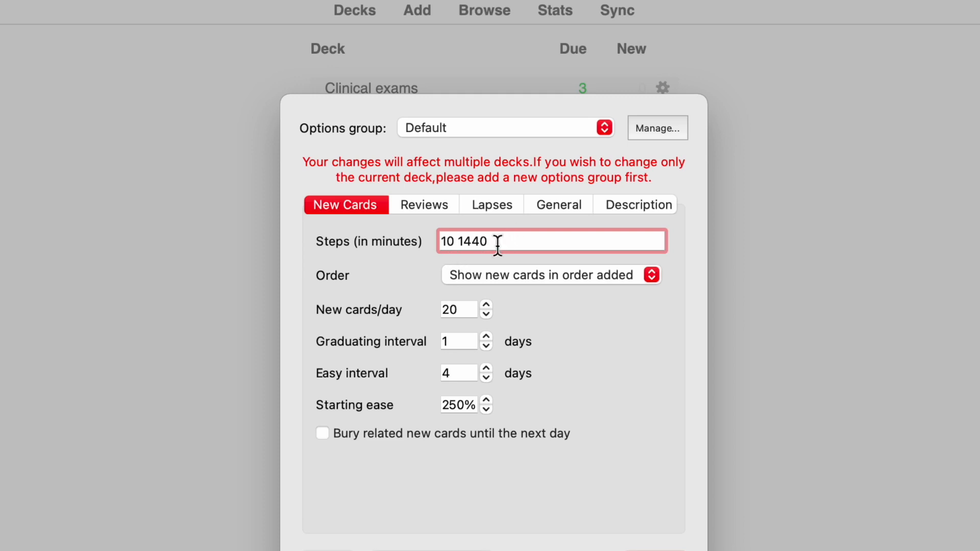
mouse_move(503, 300)
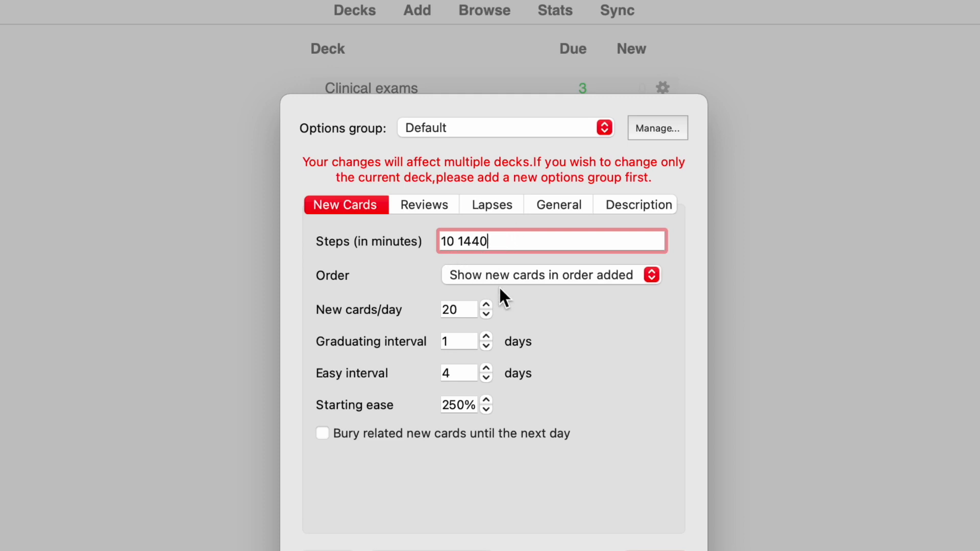
click(551, 275)
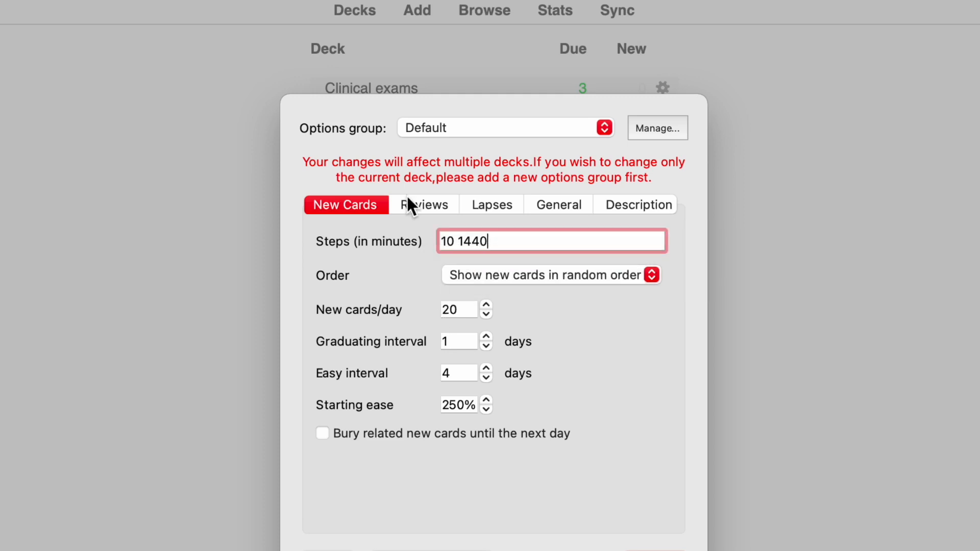
click(423, 205)
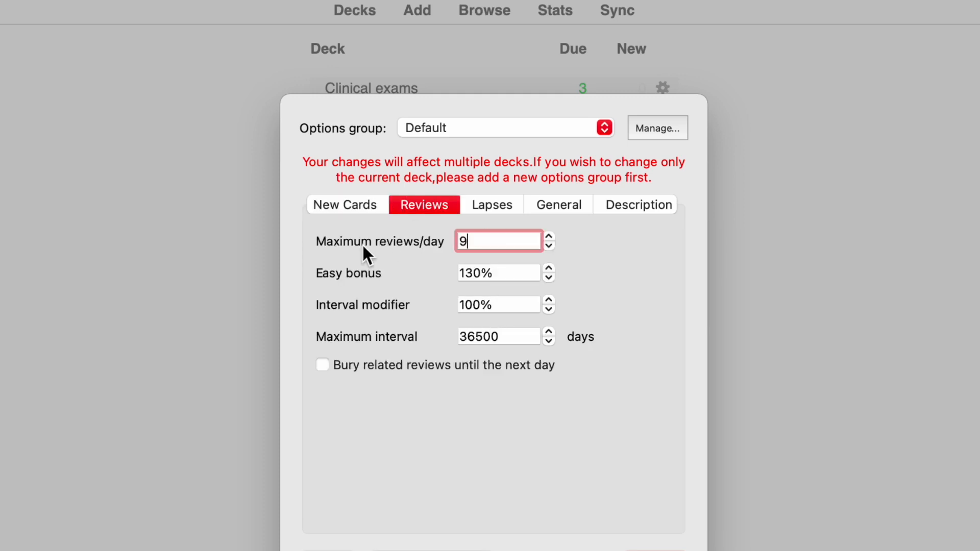
Set maximum reviews per day to 9999 and maximum interval to 180 days.
text(999)
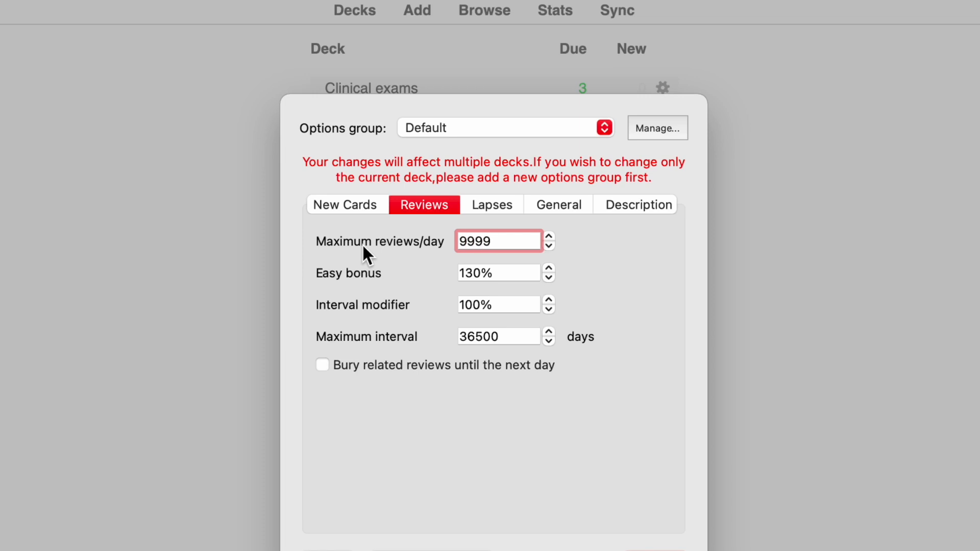
click(498, 241)
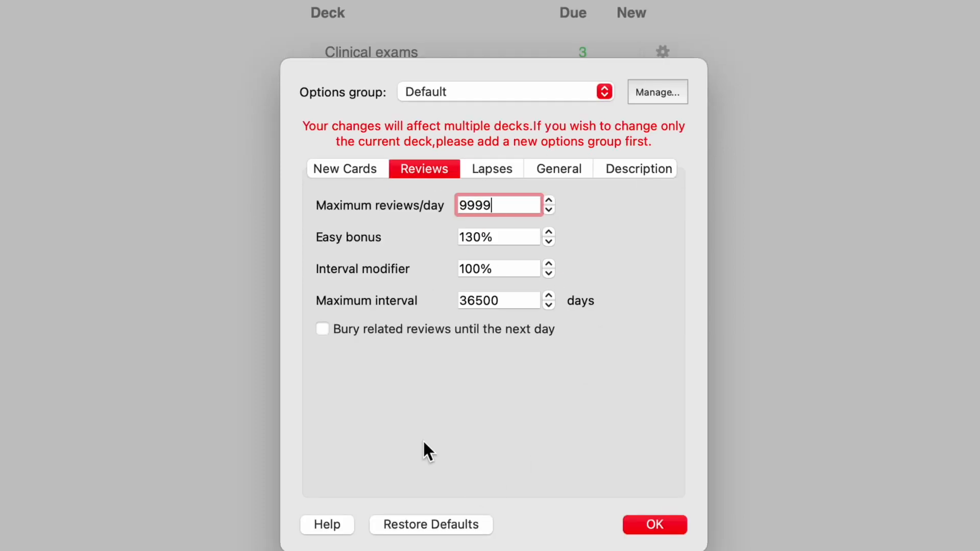
click(472, 300)
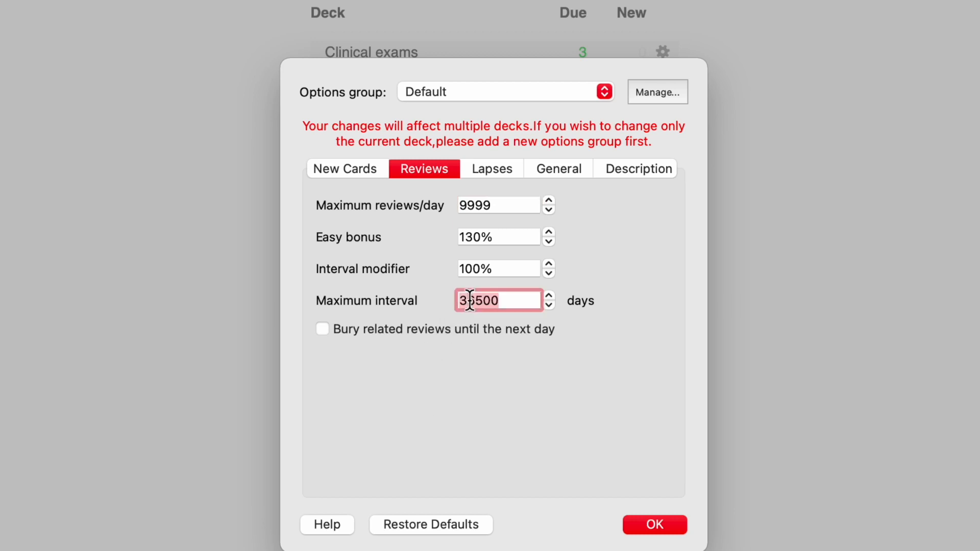
text(180)
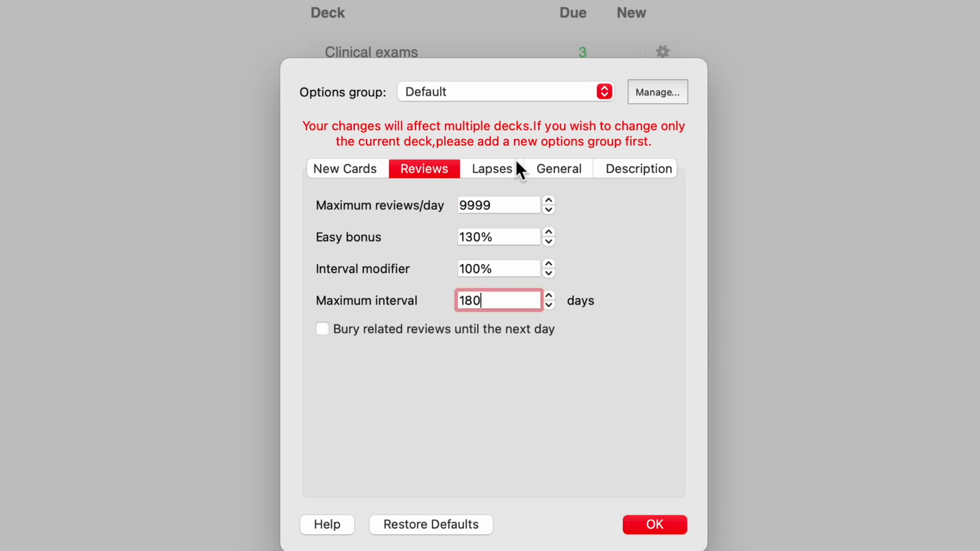
Set the lapse relearning step to 20 minutes and the new interval value to 50.
click(491, 168)
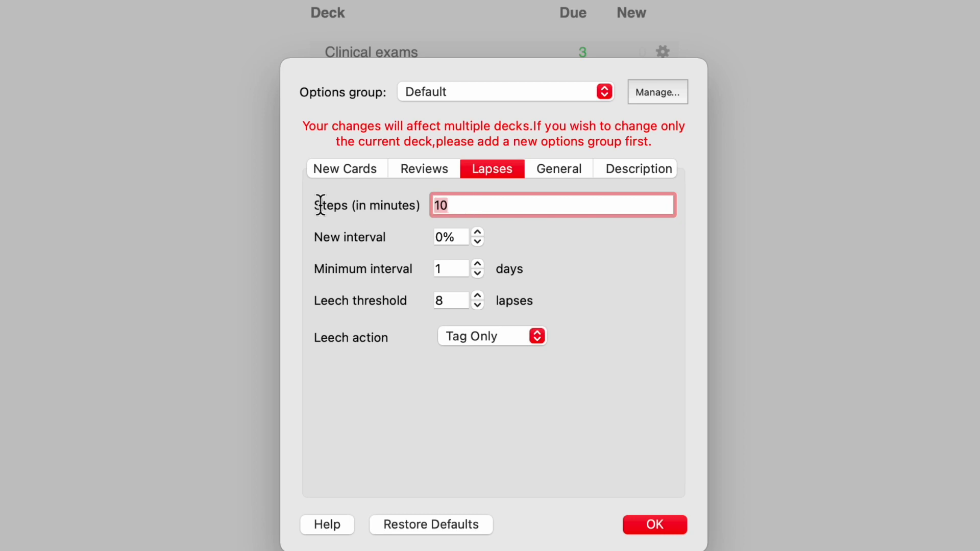
text(20)
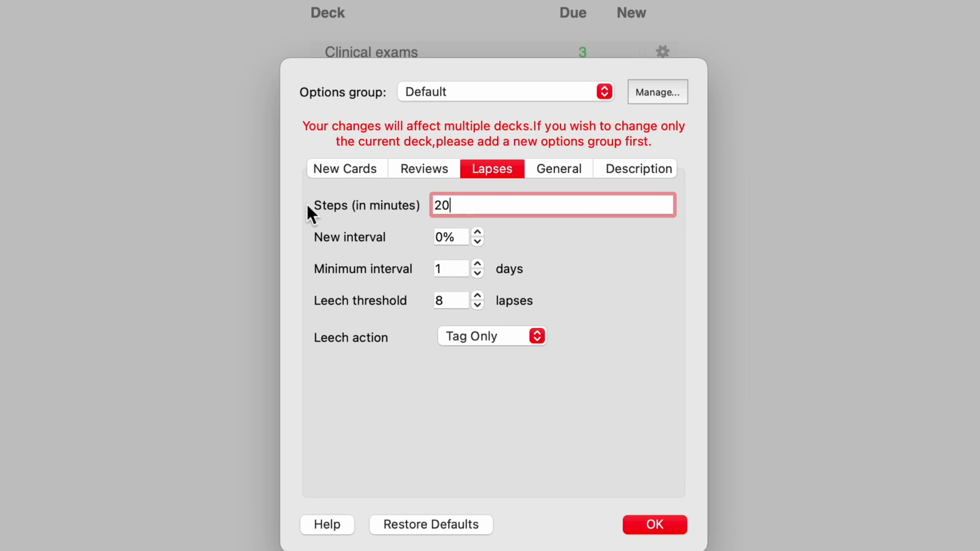
click(450, 237)
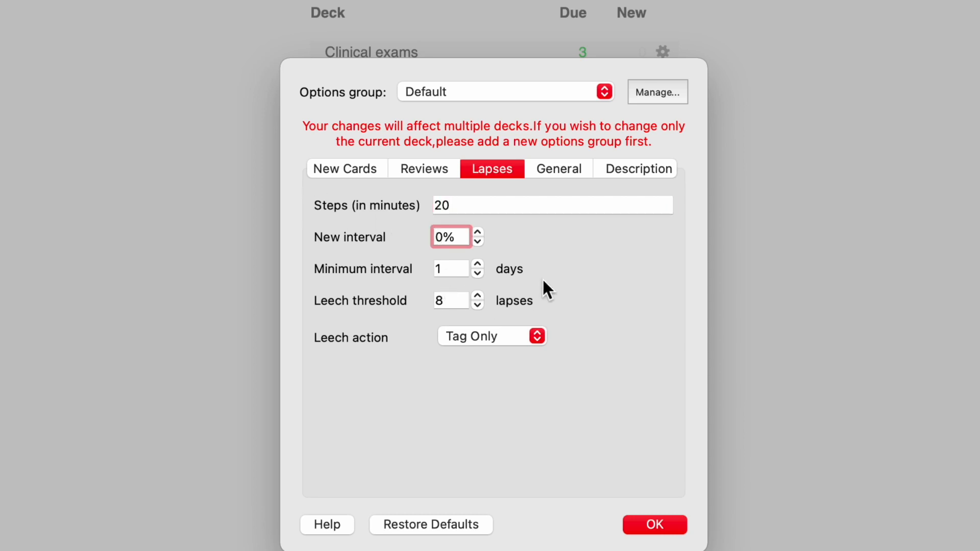
text(50)
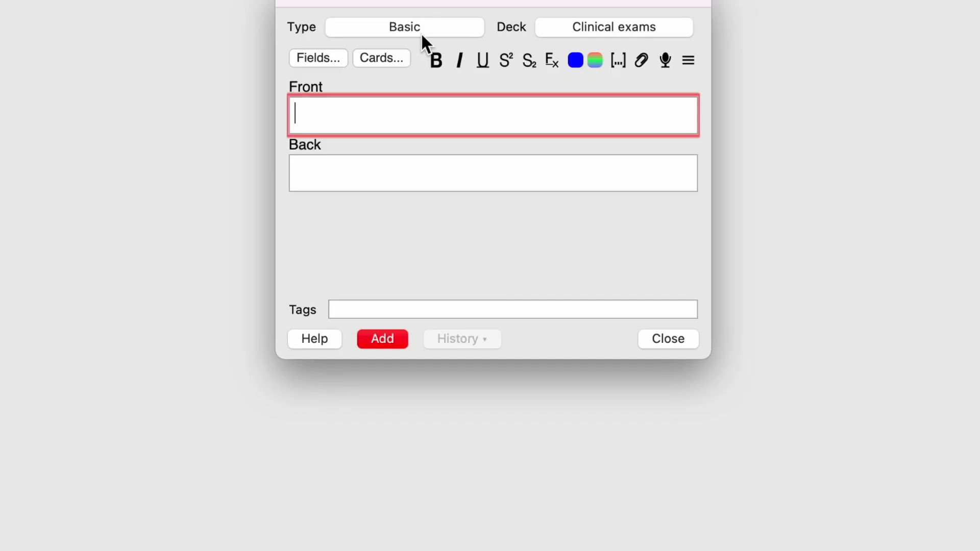
Switch the new note's type to Cloze and bring up the deck list.
click(403, 27)
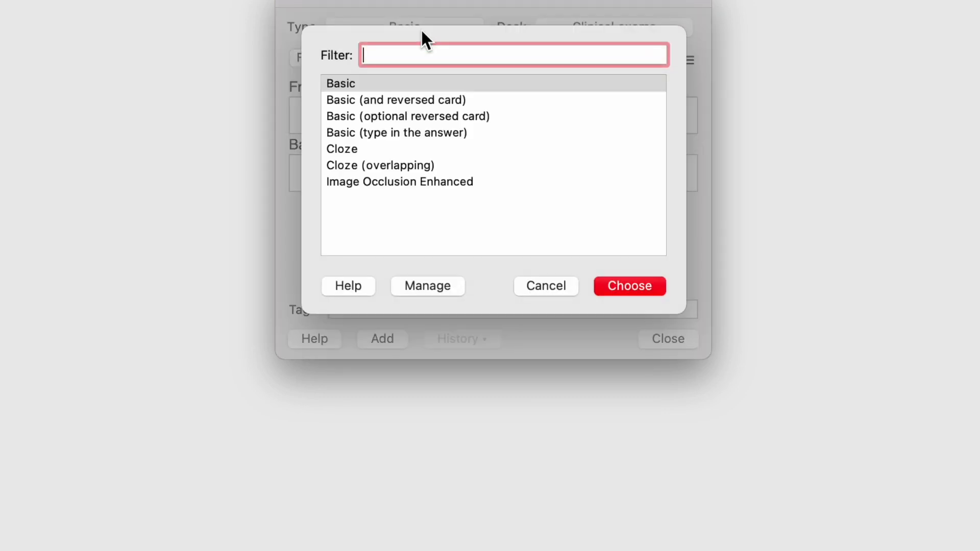
click(351, 149)
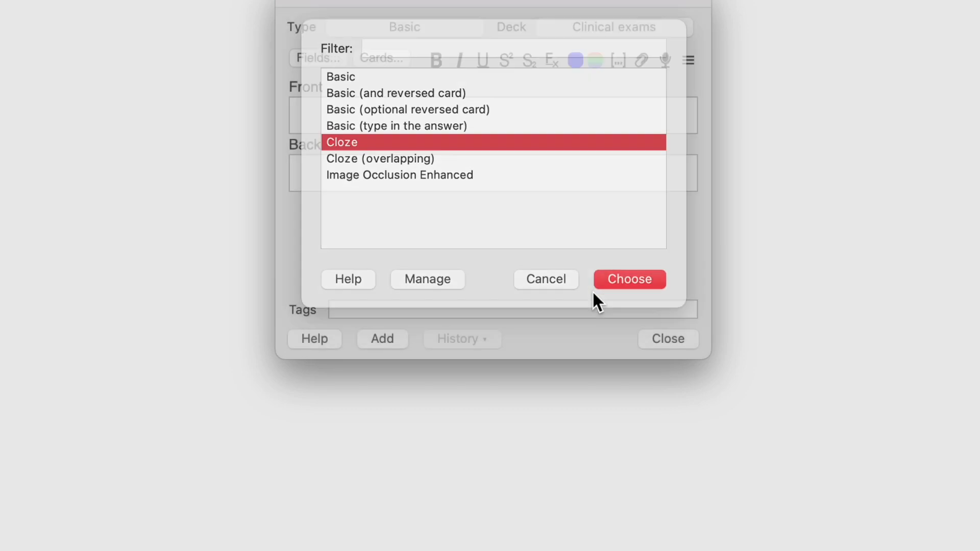
click(629, 279)
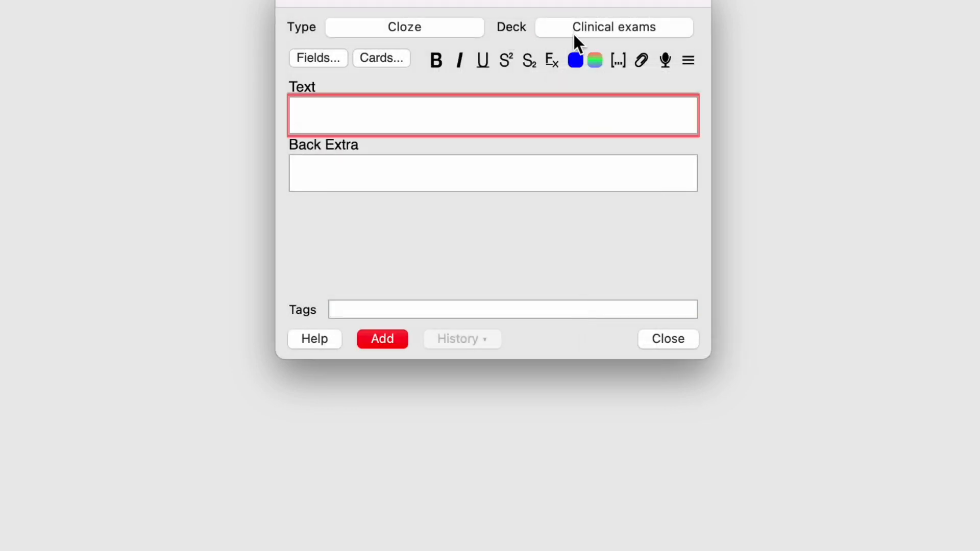
click(614, 28)
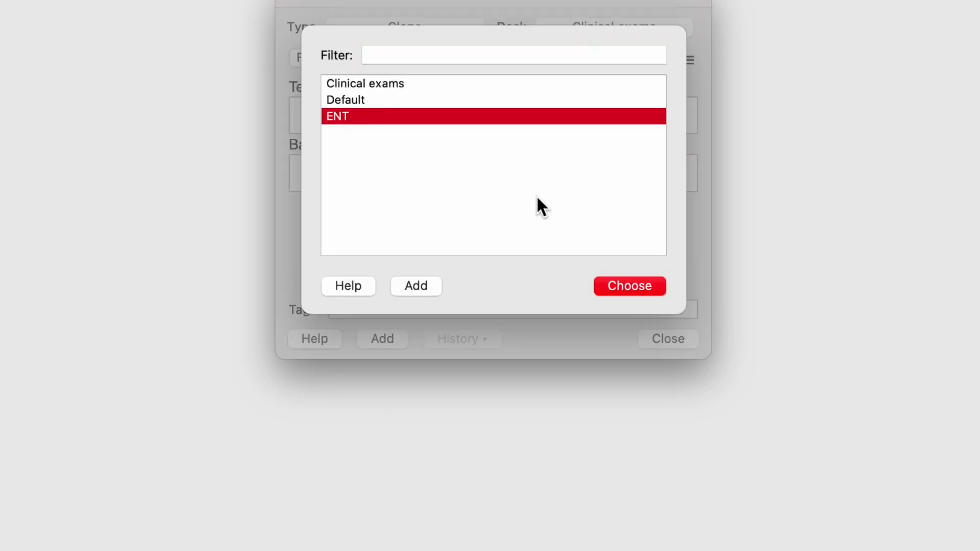
Choose the ENT deck and type 'Labyrinthitis causes a sensorineural.'.
click(630, 285)
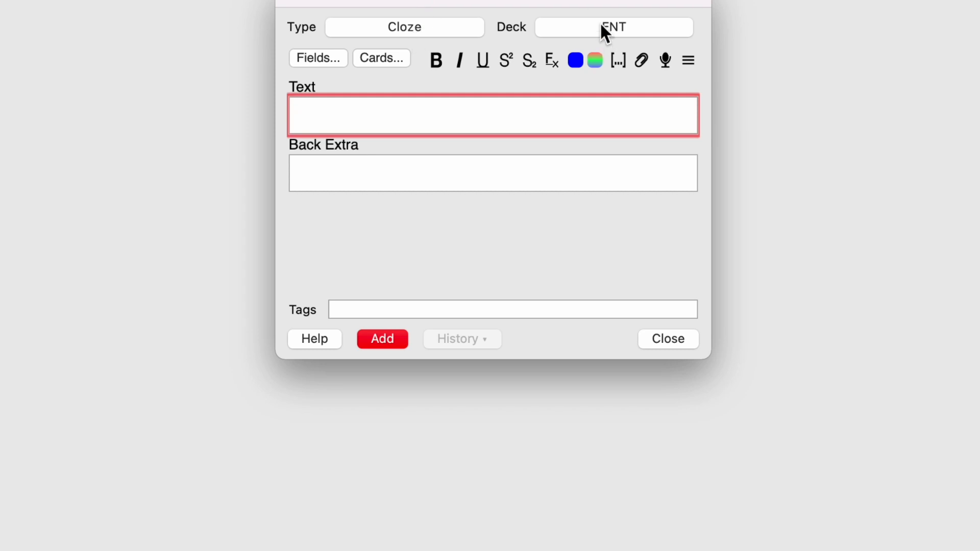
text(Labyrinthitis causes a sensorineural hearing loss)
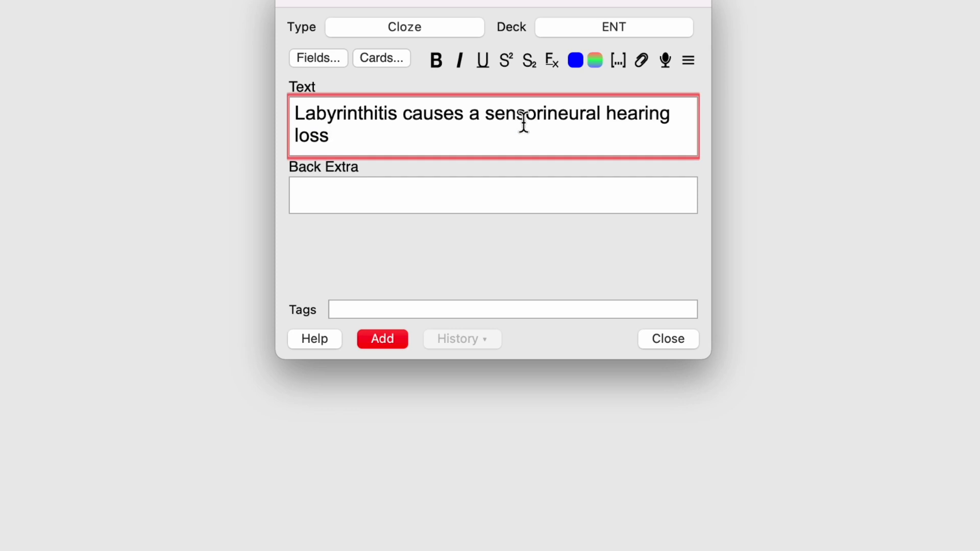
text(.)
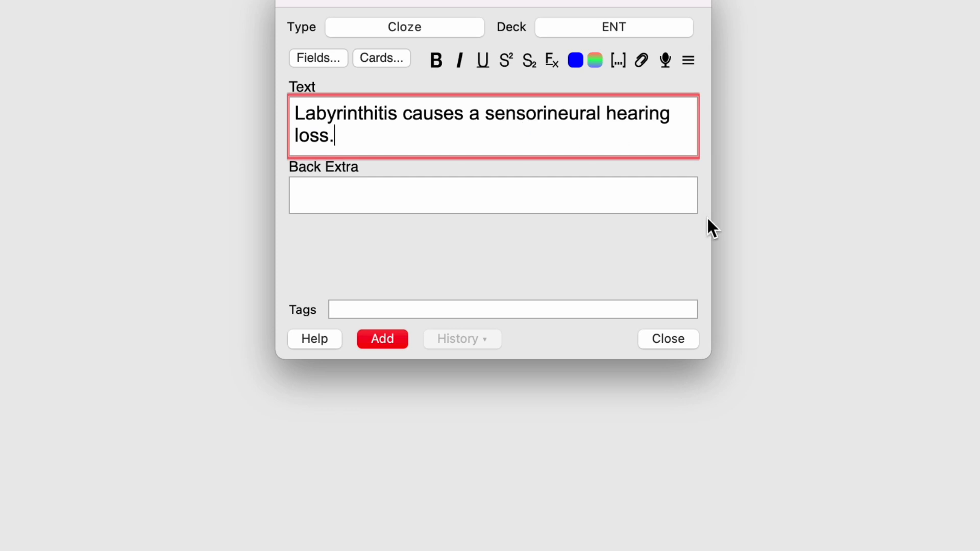
mouse_move(492, 116)
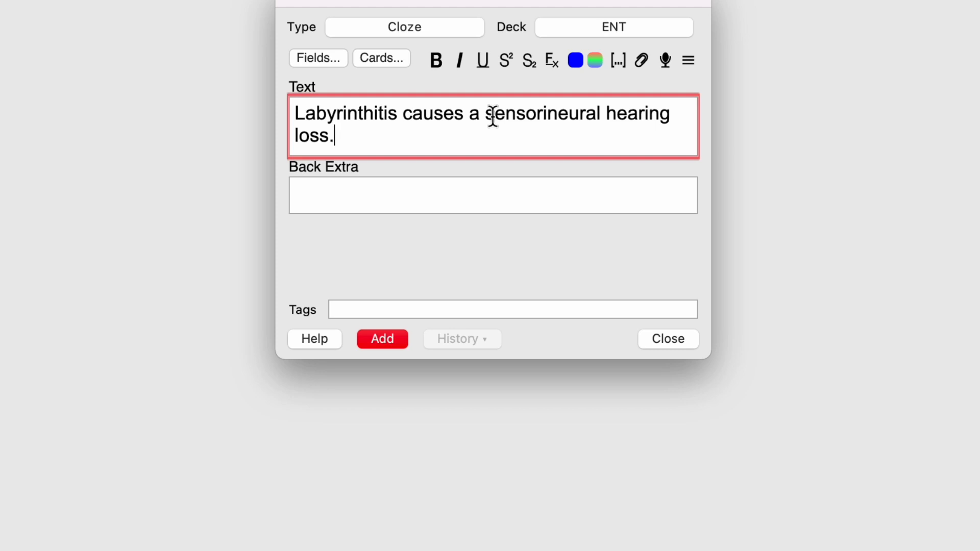
Make sensorineural a cloze deletion, add the note, and close the Add window.
double_click(544, 114)
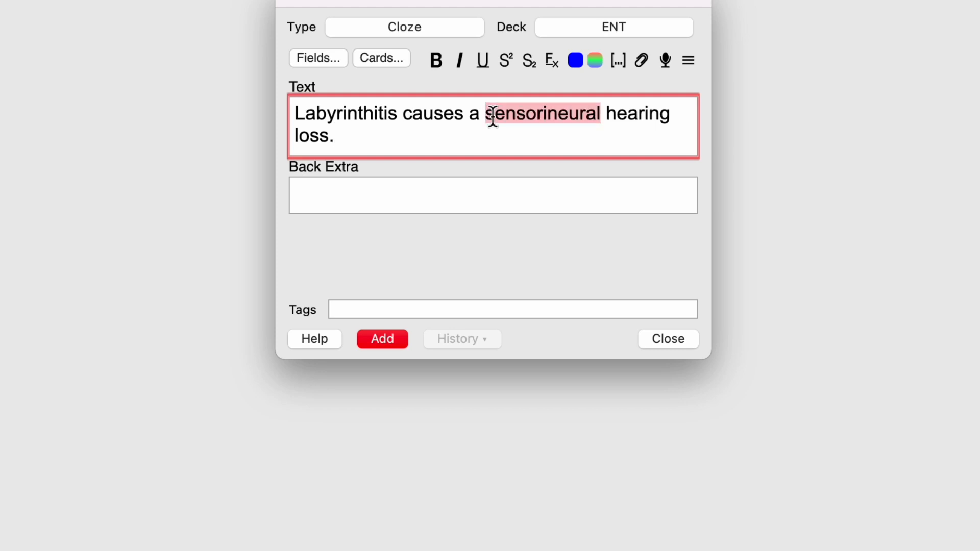
click(617, 61)
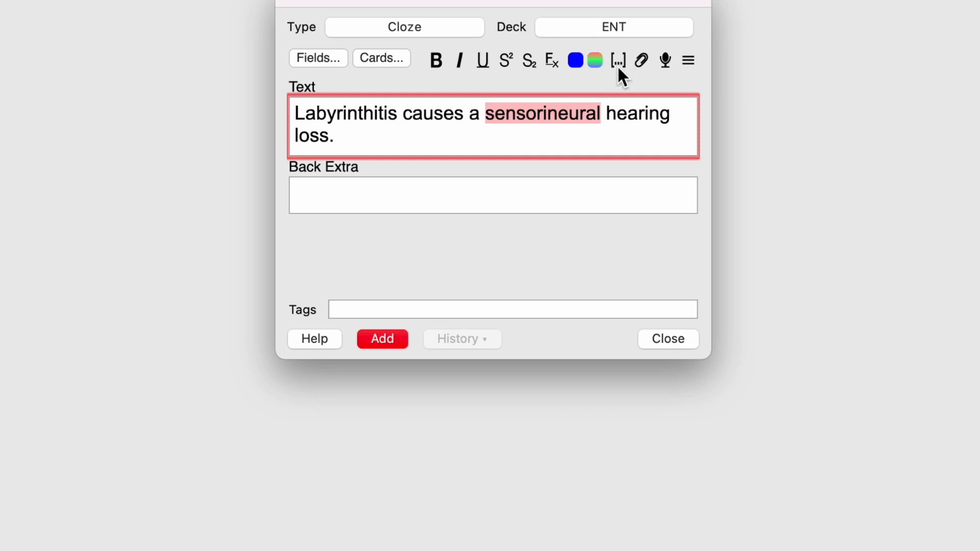
mouse_move(617, 60)
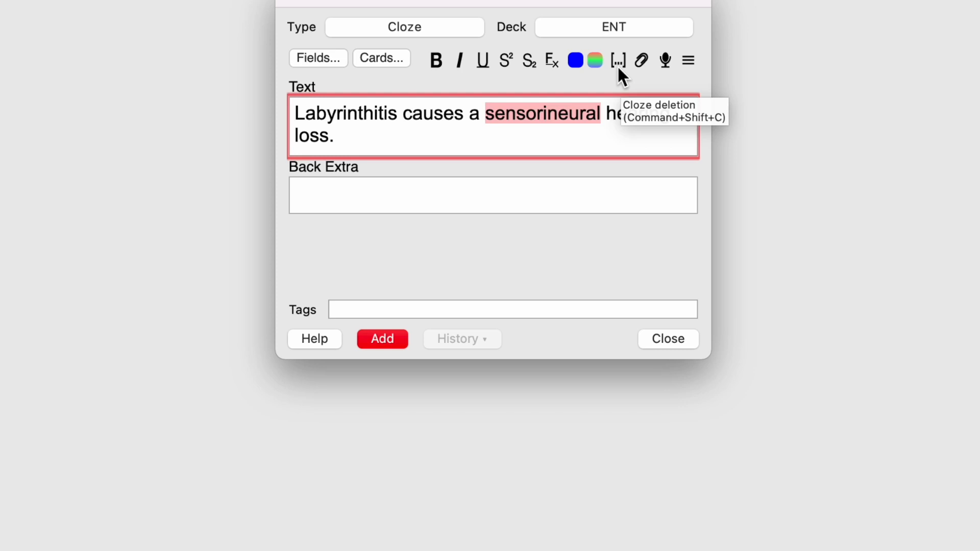
click(617, 61)
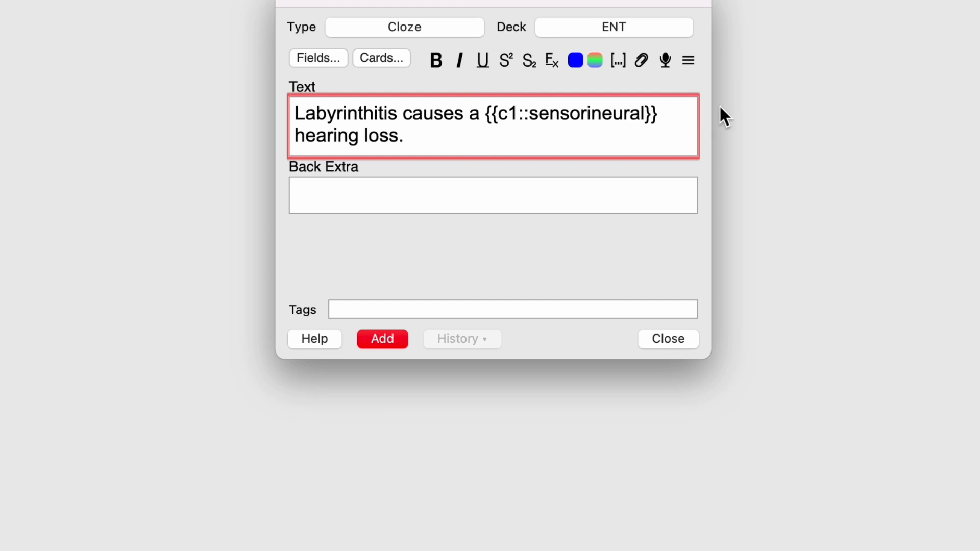
mouse_move(656, 186)
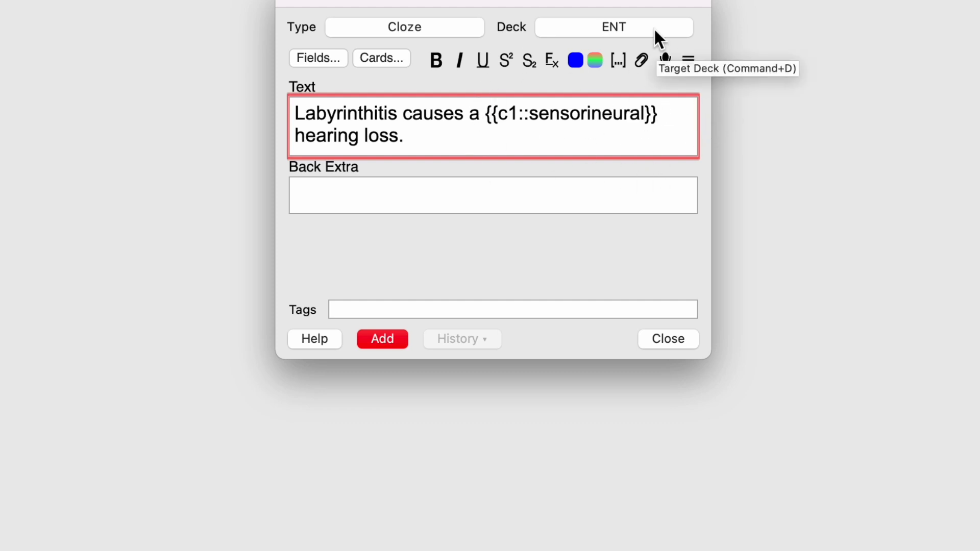
click(382, 338)
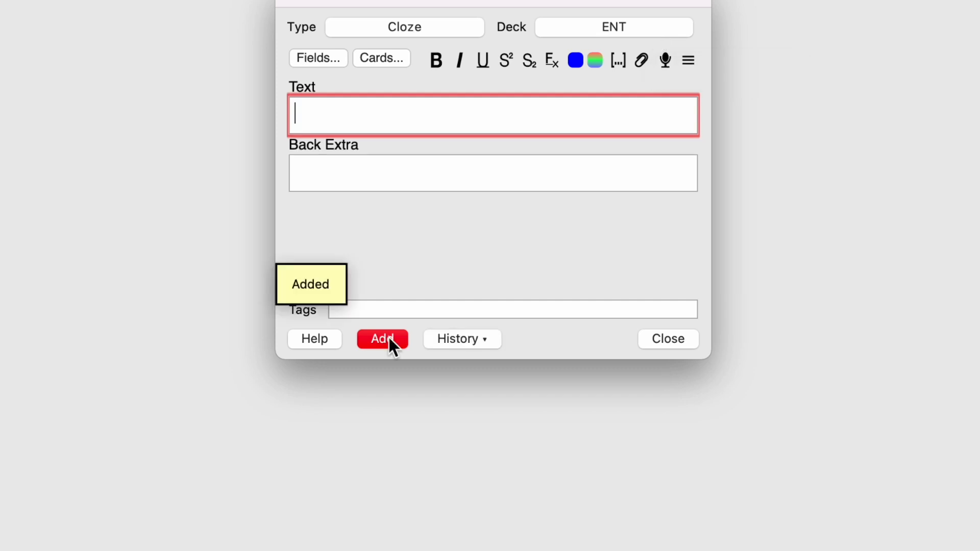
click(382, 339)
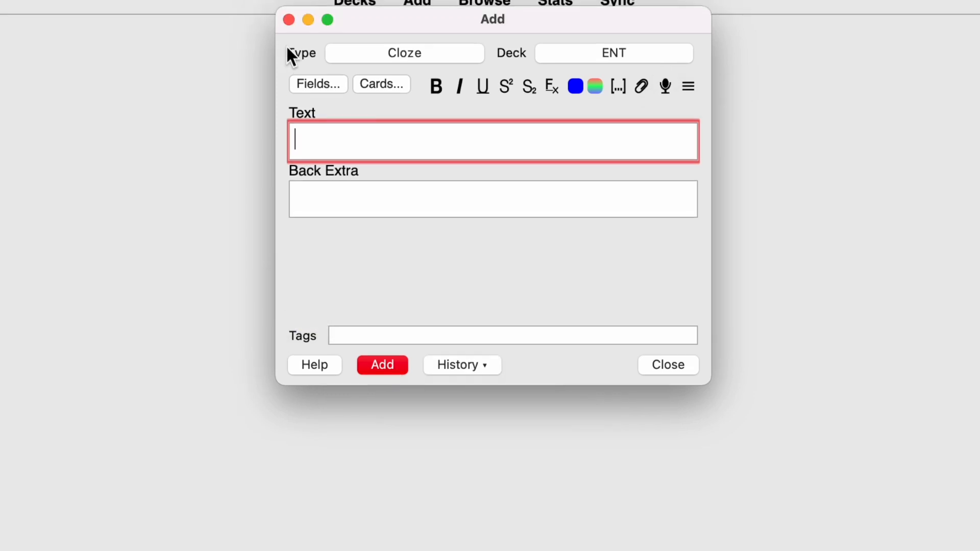
click(667, 365)
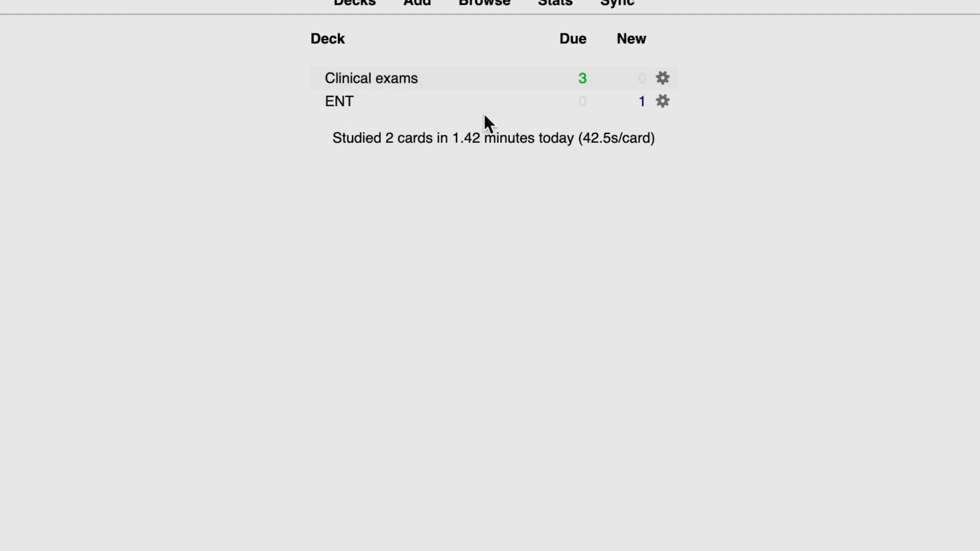
mouse_move(643, 122)
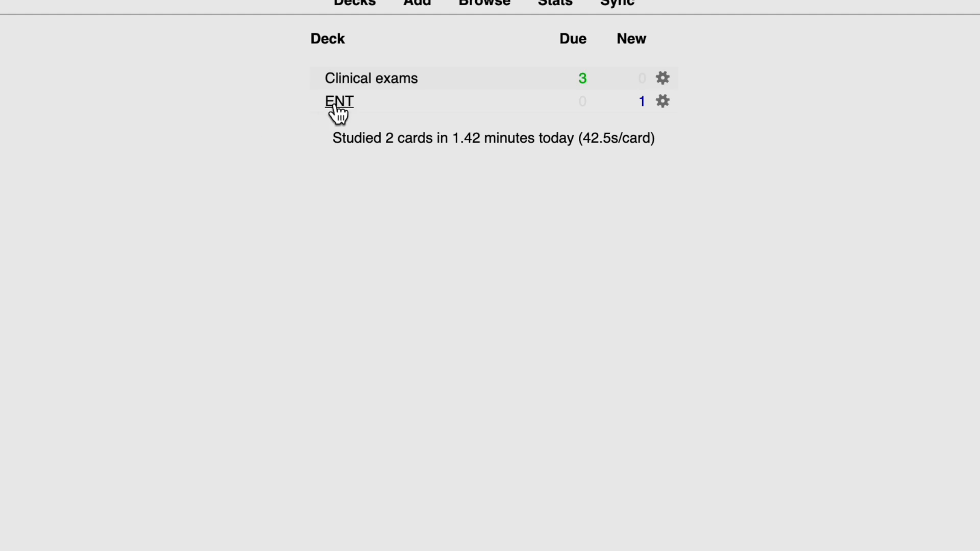
Study the ENT labyrinthitis card, rate it Good (1d), and return to the deck list.
click(338, 100)
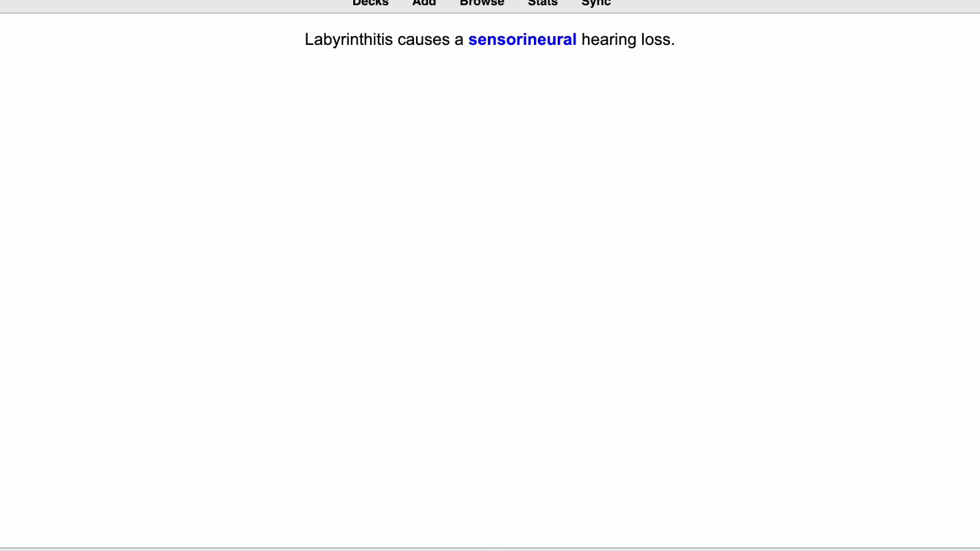
mouse_move(512, 505)
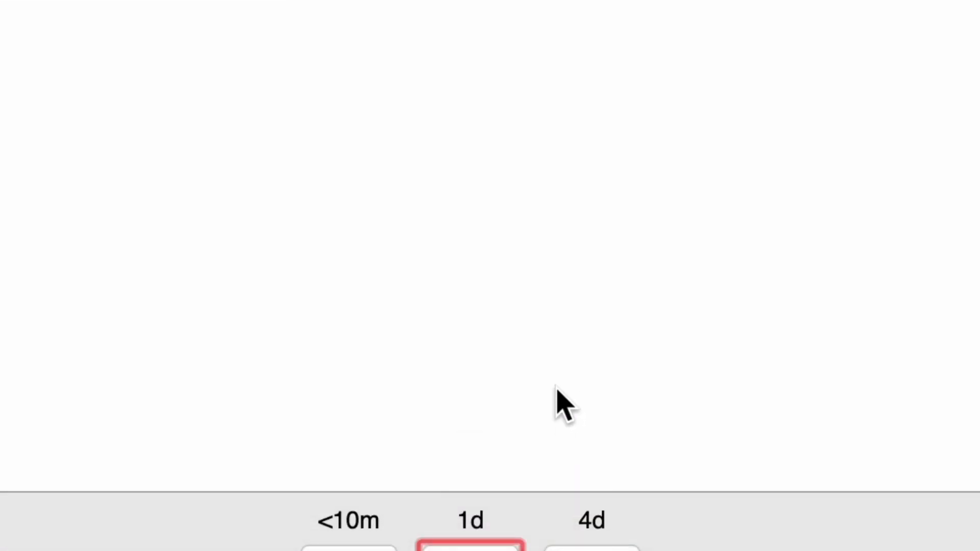
mouse_move(470, 516)
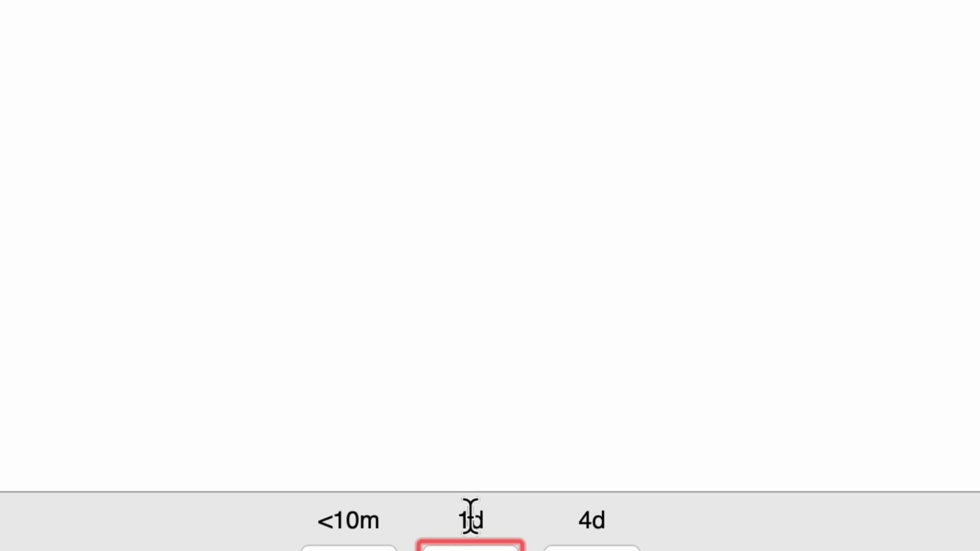
mouse_move(360, 517)
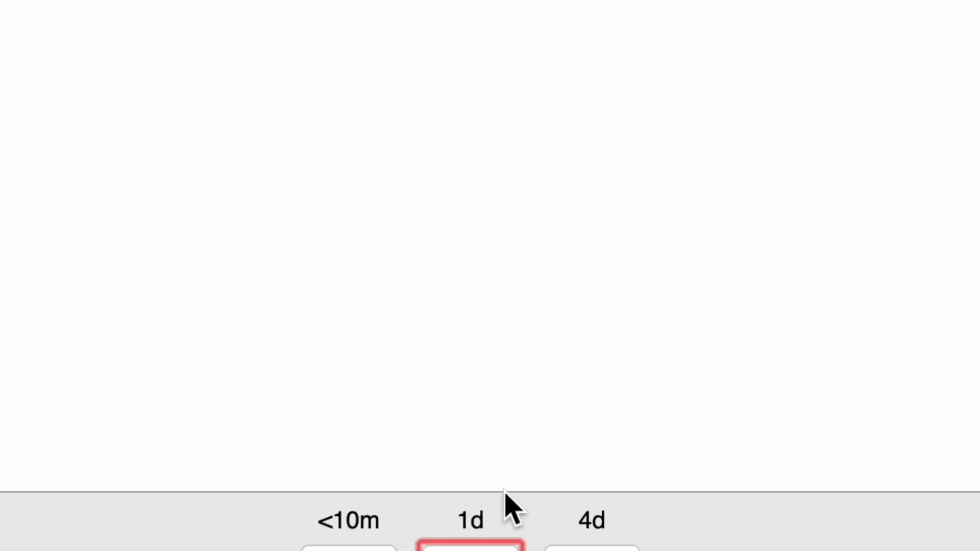
click(468, 550)
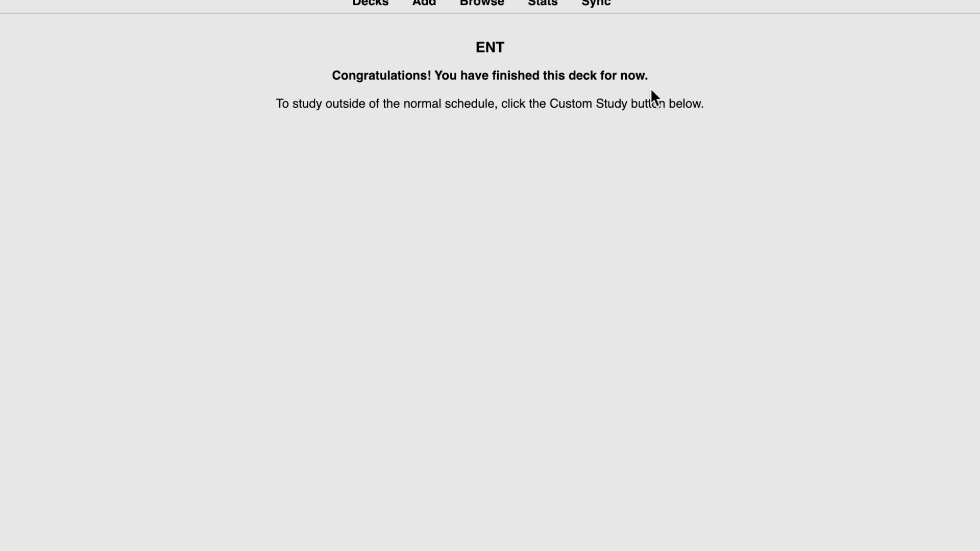
click(370, 2)
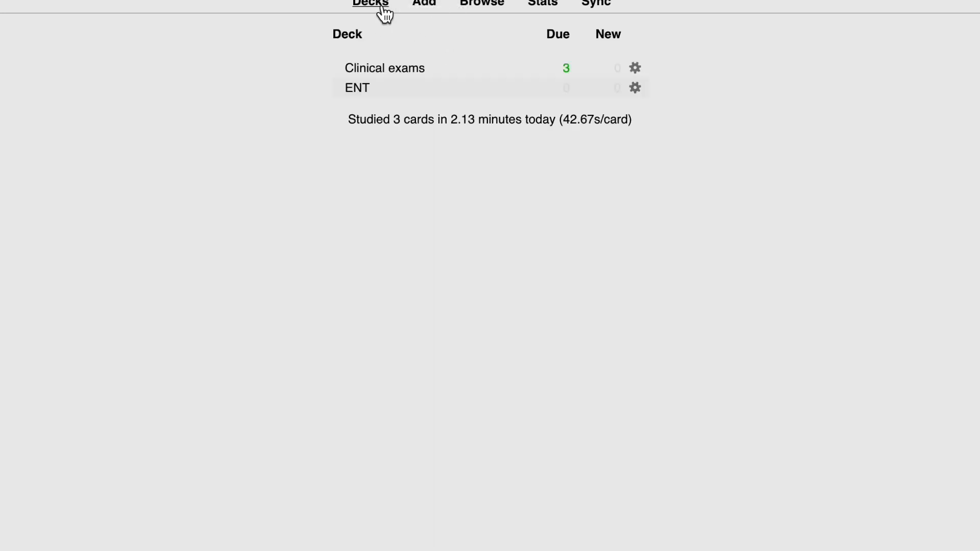
mouse_move(610, 93)
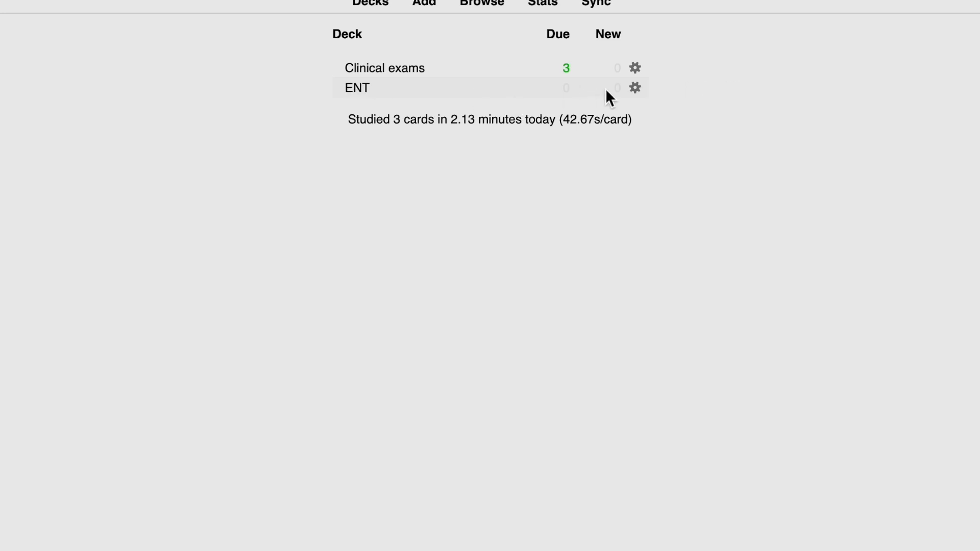
mouse_move(337, 51)
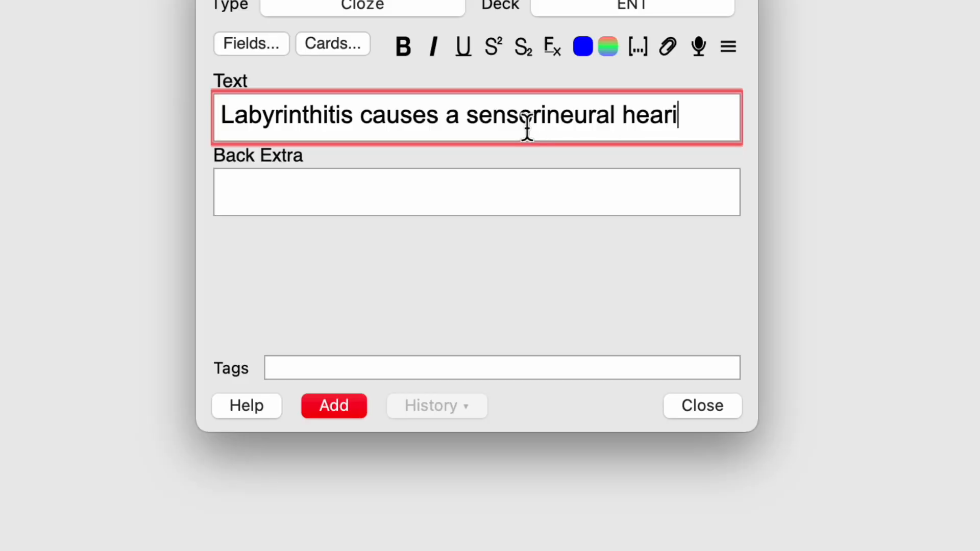
Complete the sentence with 'hearing loss.' and cloze sensorineural and Labyrinthitis.
text(ng loss.)
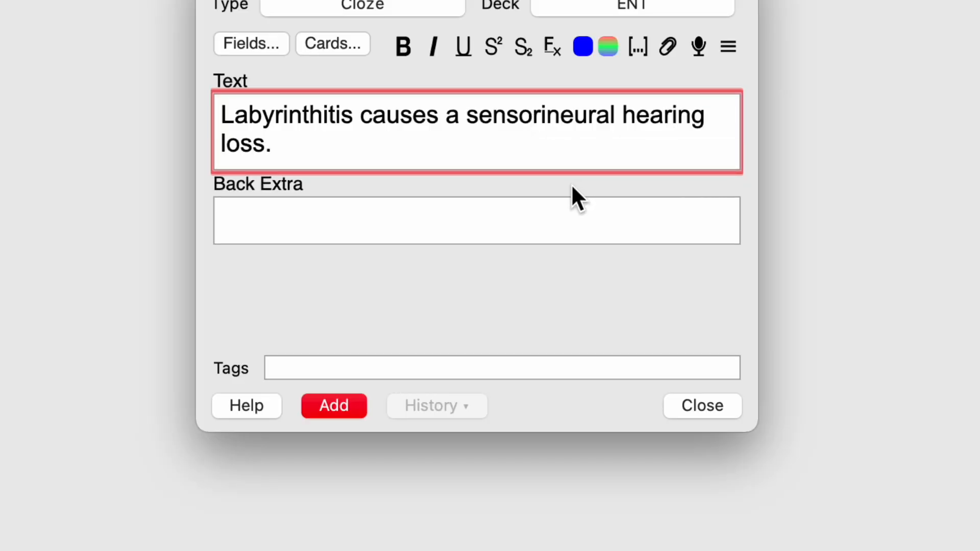
double_click(538, 115)
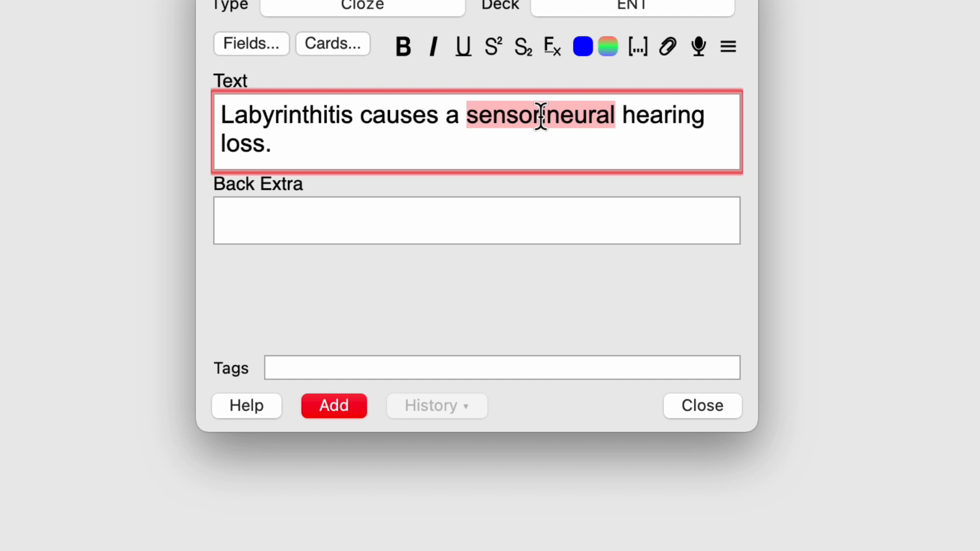
click(636, 48)
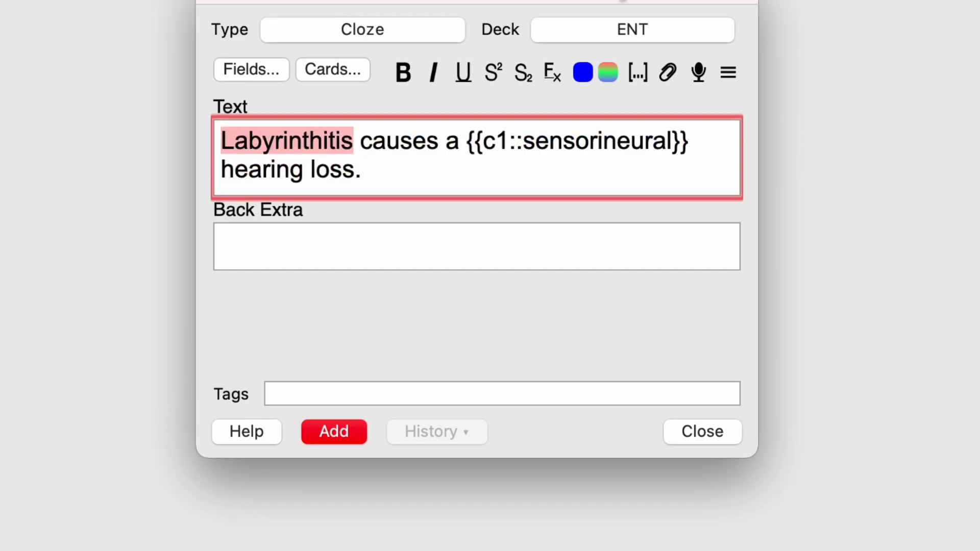
click(637, 72)
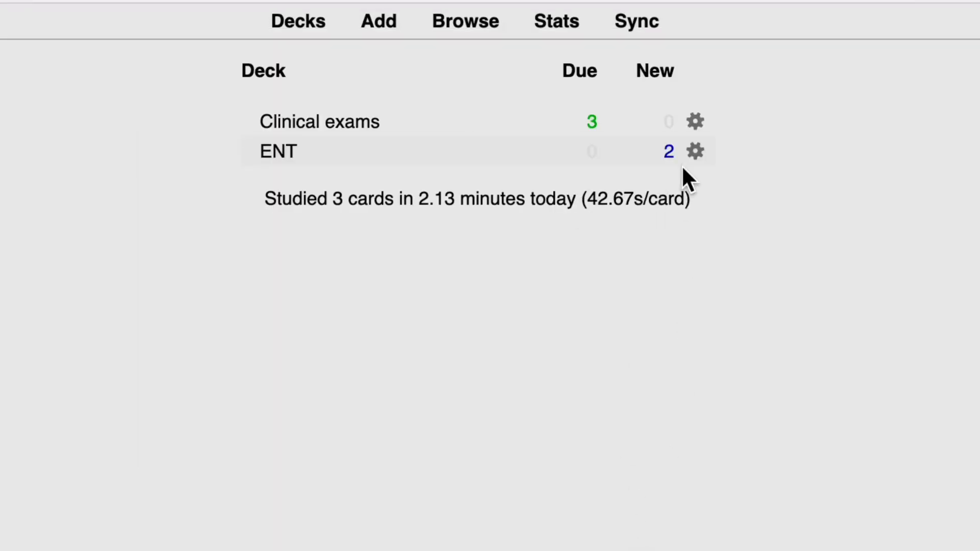
Start the ENT deck, reveal the cloze answer, and bring up deck statistics.
click(277, 151)
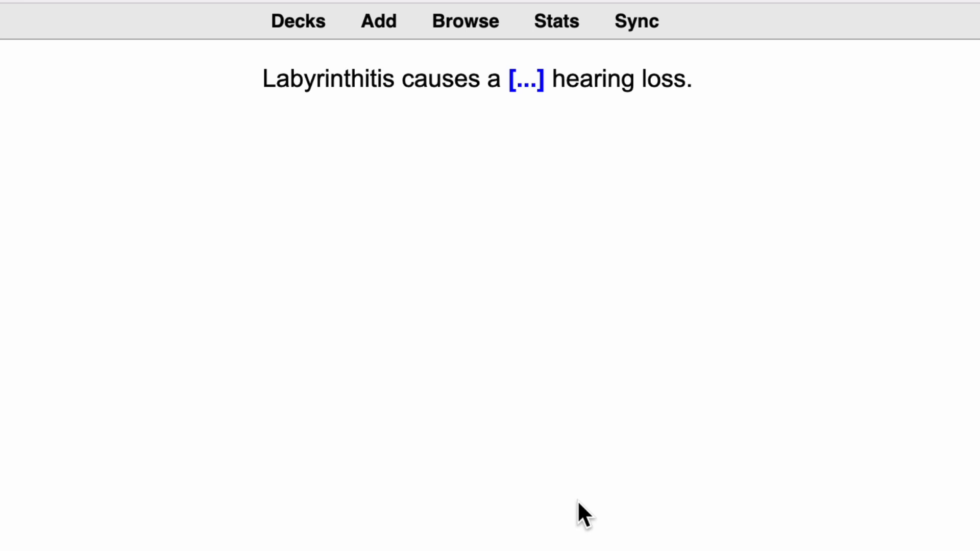
key(Space)
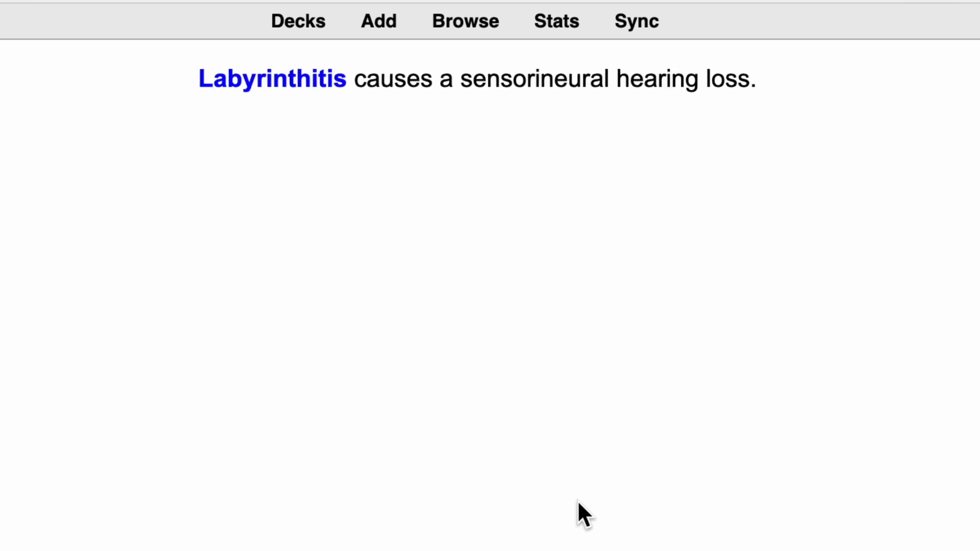
click(556, 21)
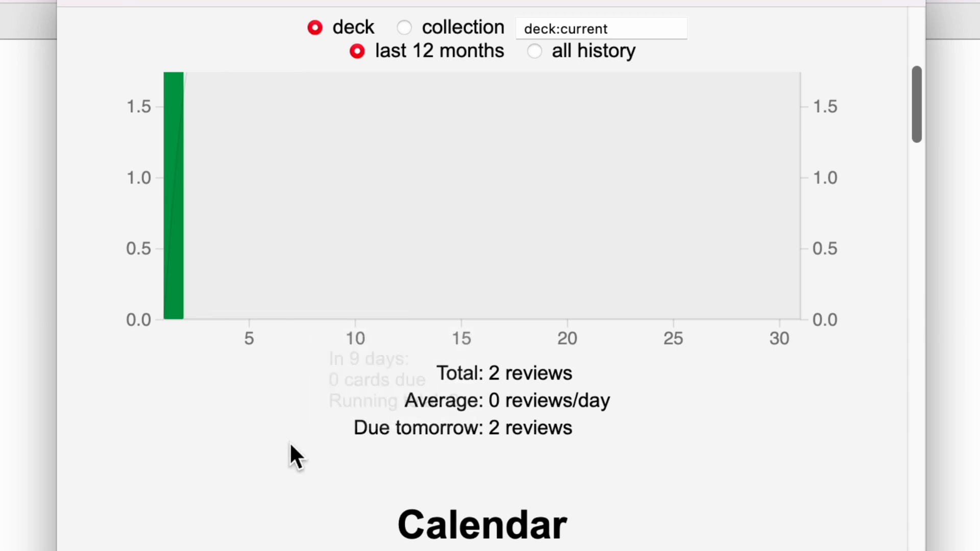
Scroll through the deck statistics from Today down to Future Due.
scroll(down, 3)
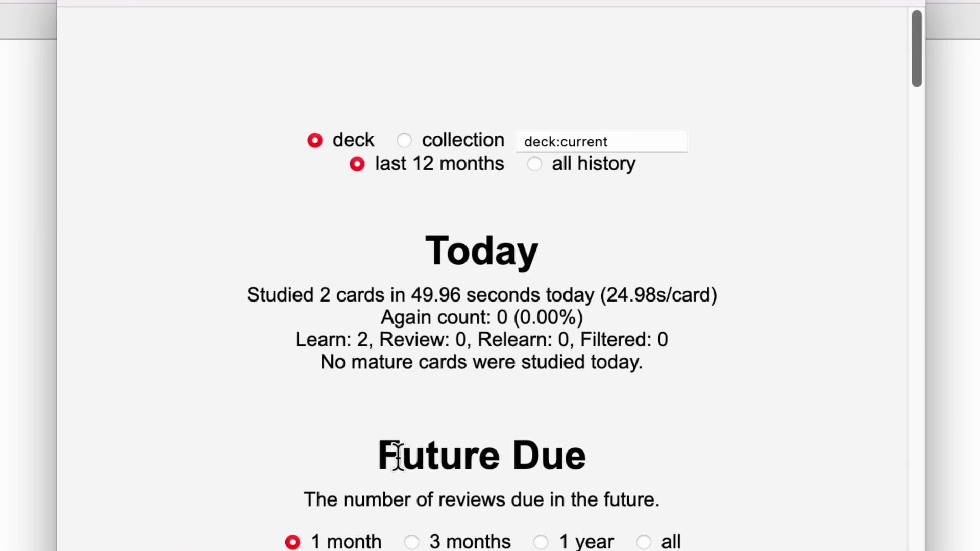
scroll(down, 3)
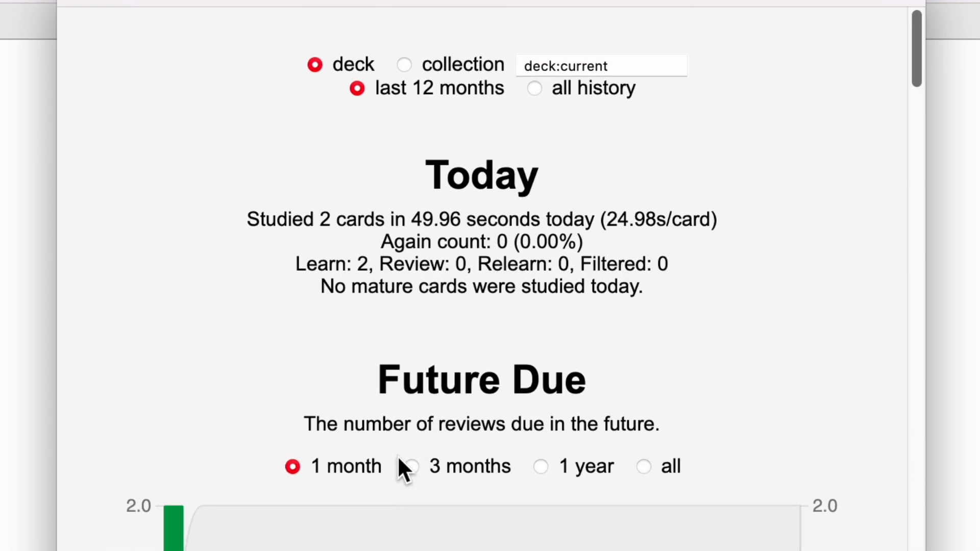
scroll(down, 3)
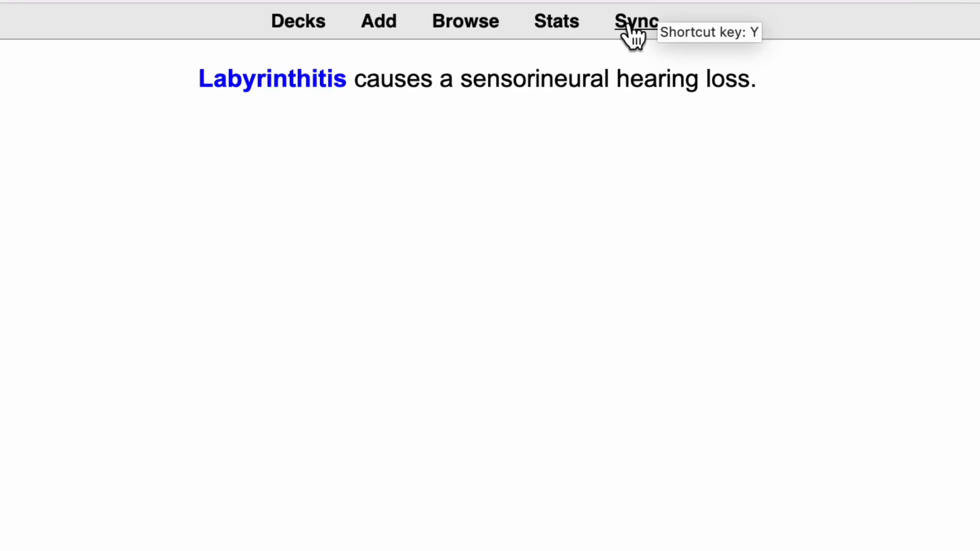
Start a sync to bring up the AnkiWeb ID and password sign-in prompt.
click(633, 22)
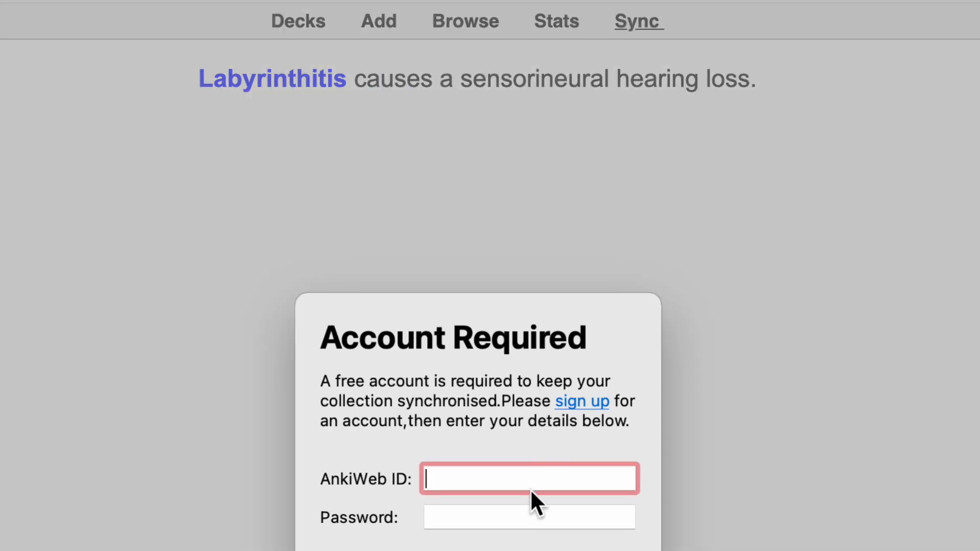
mouse_move(498, 460)
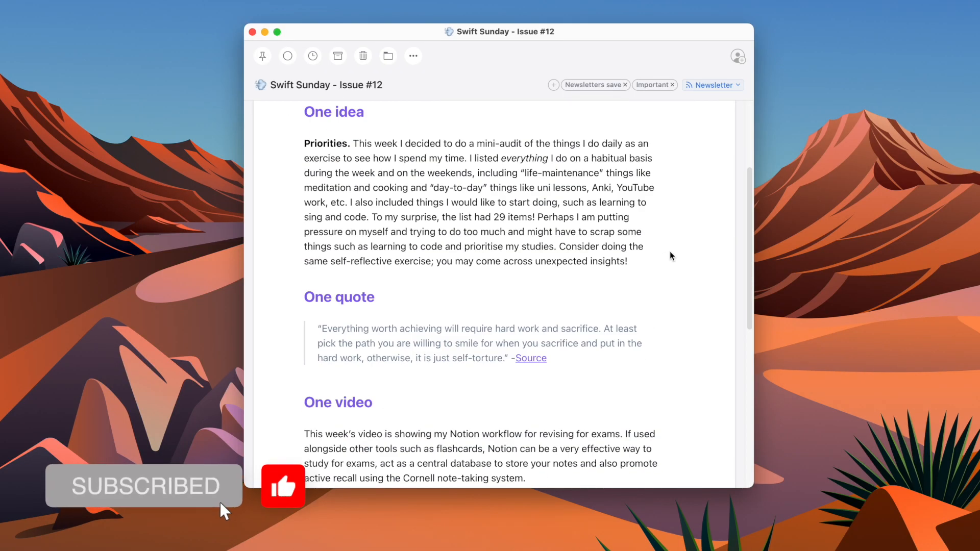
Scroll Swift Sunday Issue #12 past One quote to the One video section.
scroll(down, 3)
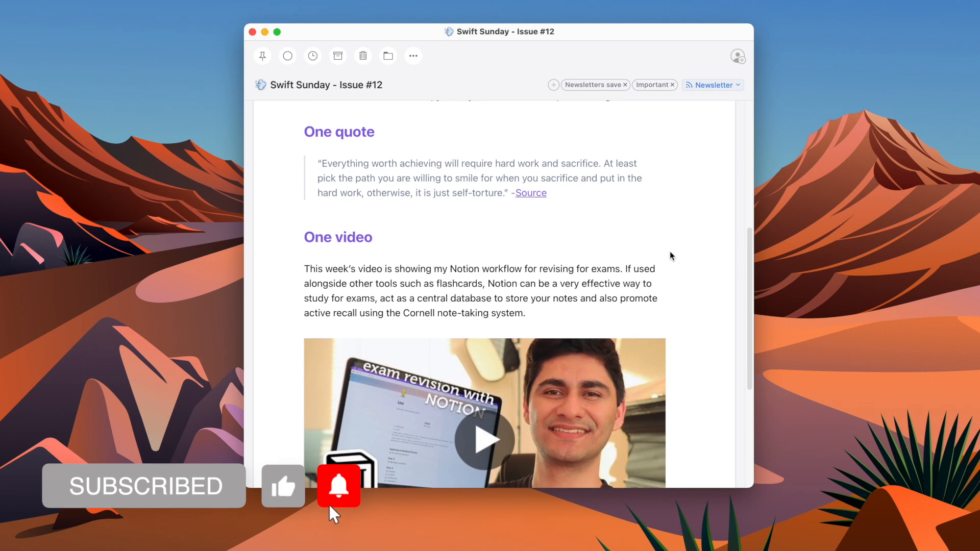